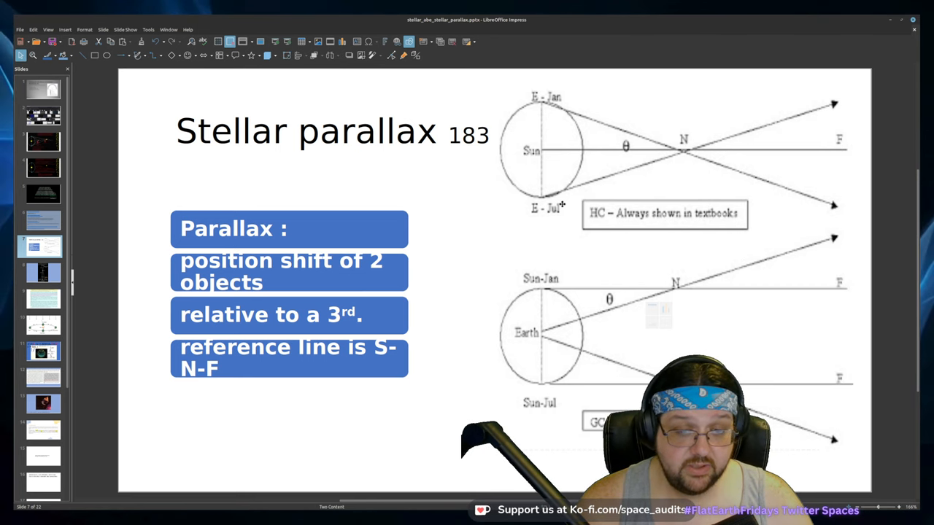
pyautogui.moveTo(669, 295)
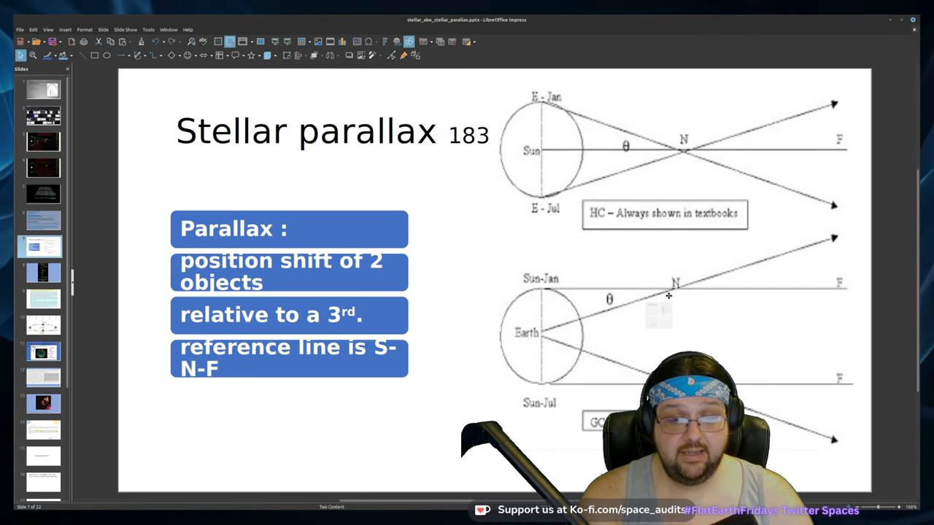
pyautogui.moveTo(397, 308)
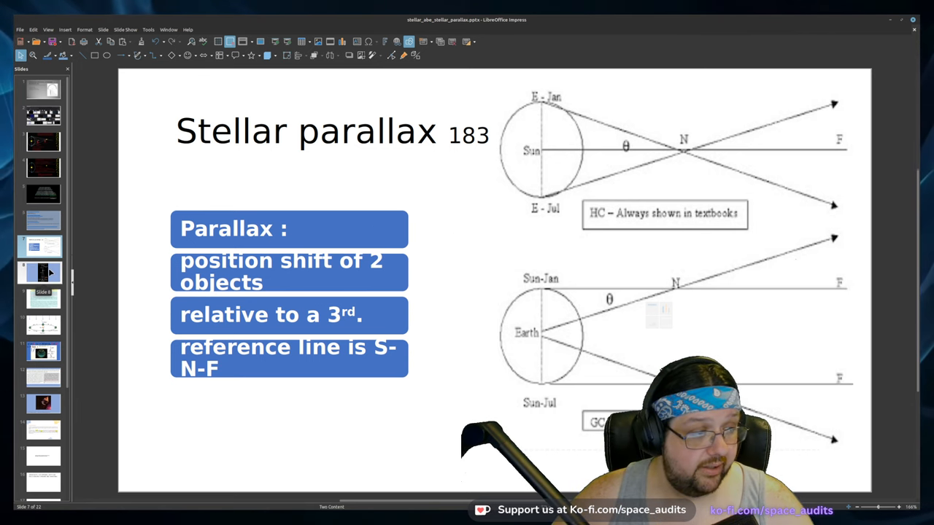
# Show the Britannica star X parallax diagram slide with angle A and the 300 Mkm baseline
pyautogui.click(42, 273)
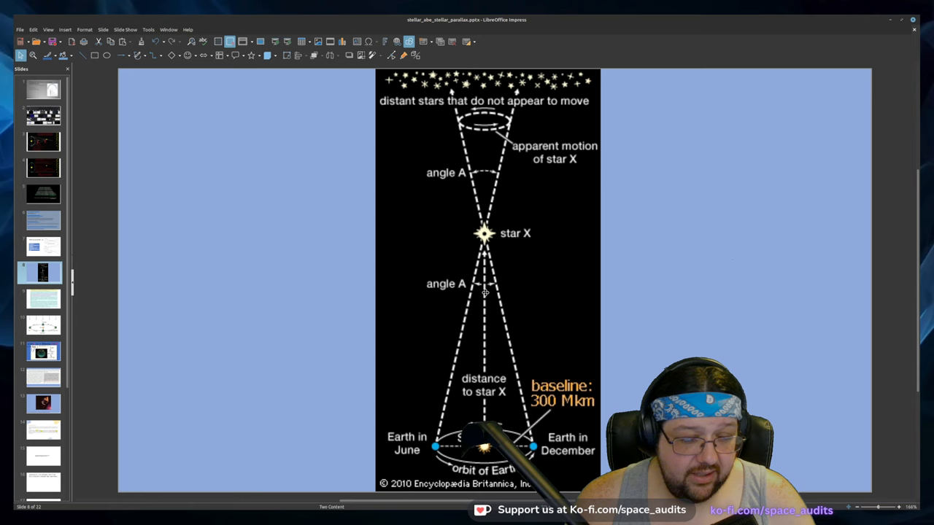
pyautogui.moveTo(462, 265)
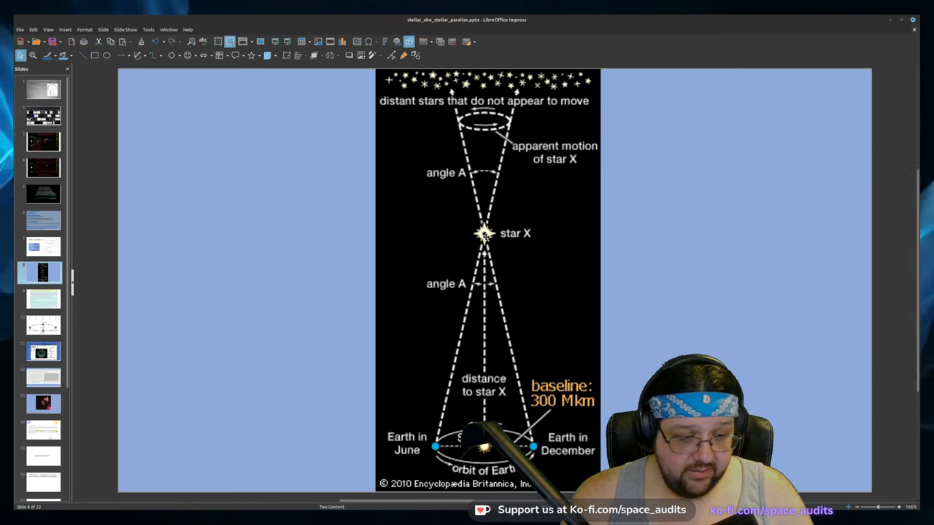
pyautogui.moveTo(566, 91)
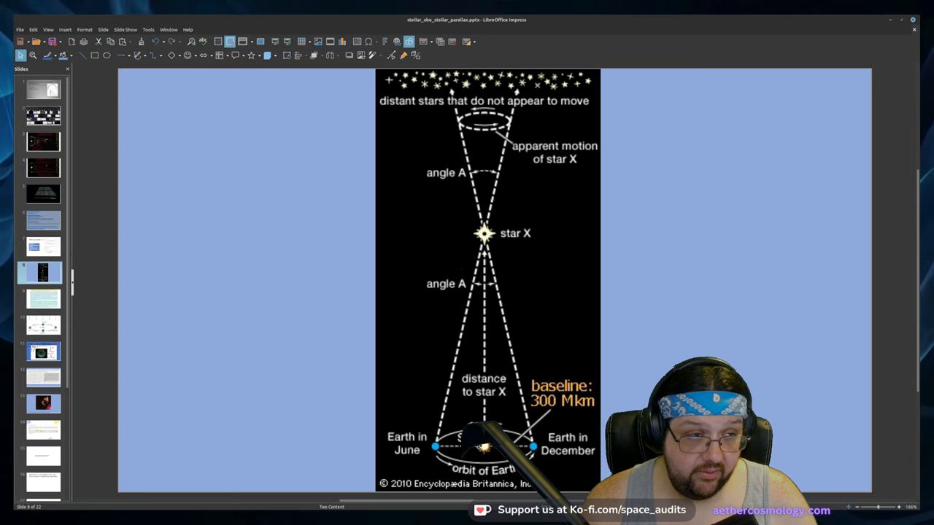
pyautogui.moveTo(444, 425)
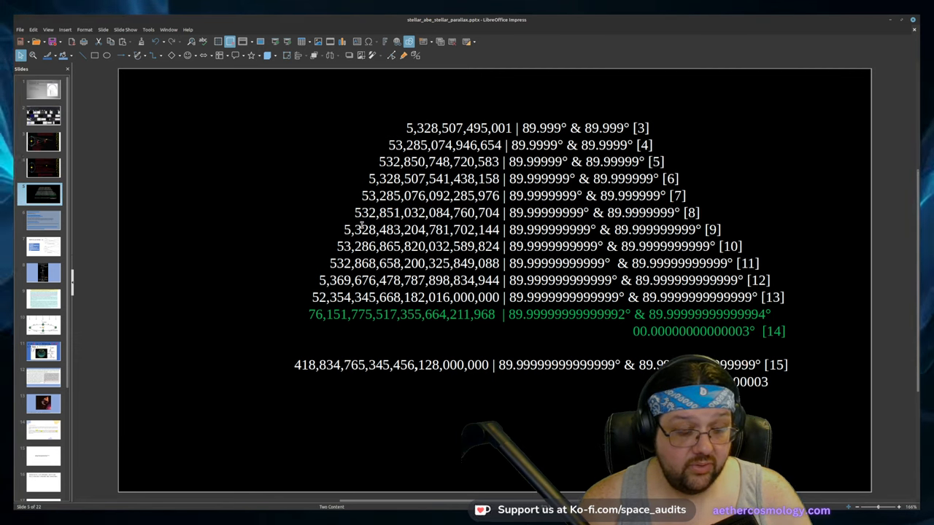
pyautogui.moveTo(310, 332)
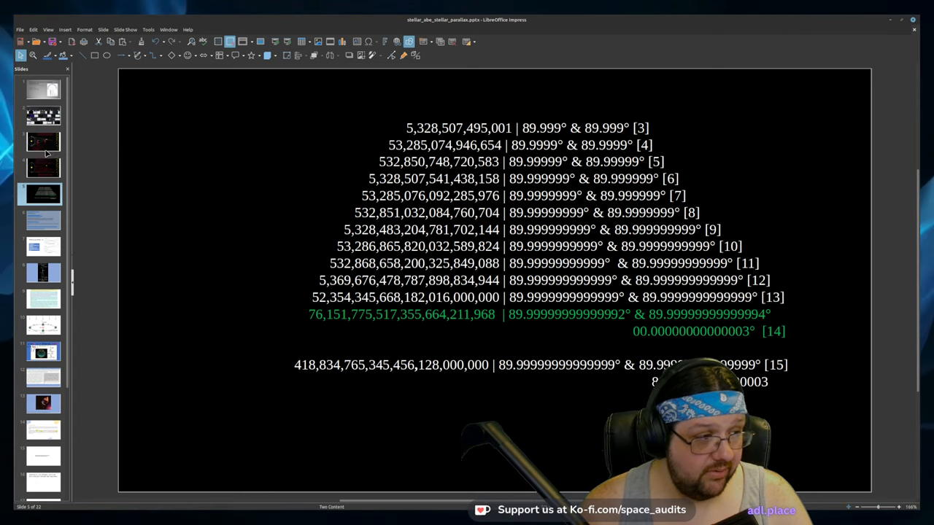
# Show the parallax slide working 0.008 arcseconds out to 125 parsecs, about 407.5 light-years
pyautogui.click(43, 143)
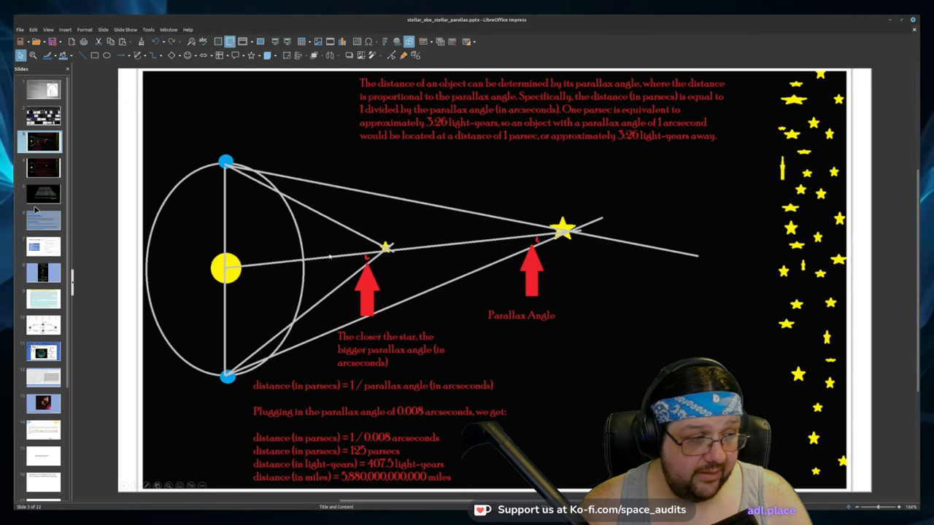
pyautogui.moveTo(253, 213)
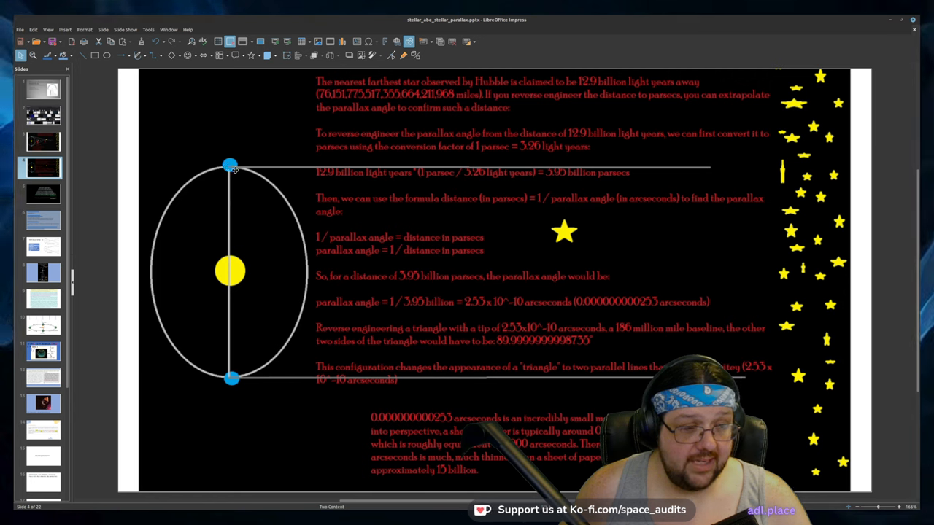
pyautogui.moveTo(616, 160)
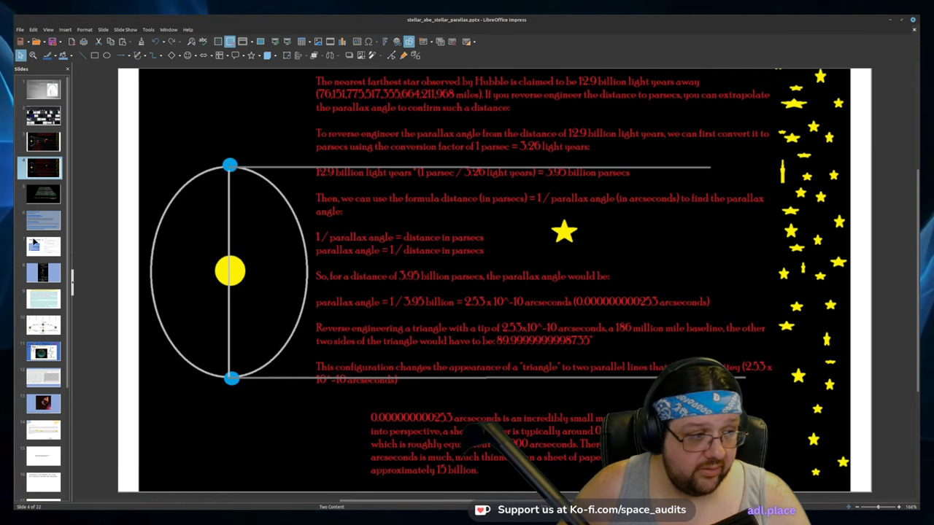
# Return to the Stellar parallax slide with the S-N-F reference line definition
pyautogui.click(43, 245)
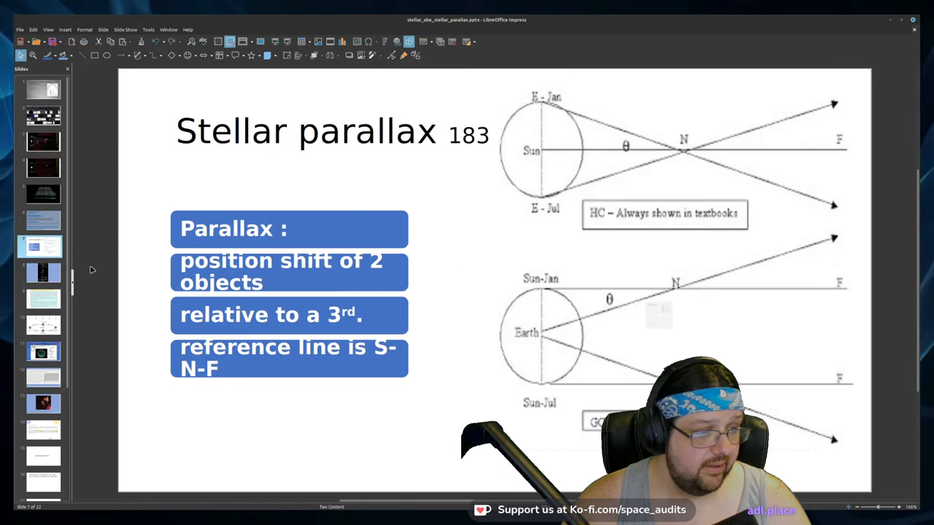
pyautogui.moveTo(573, 163)
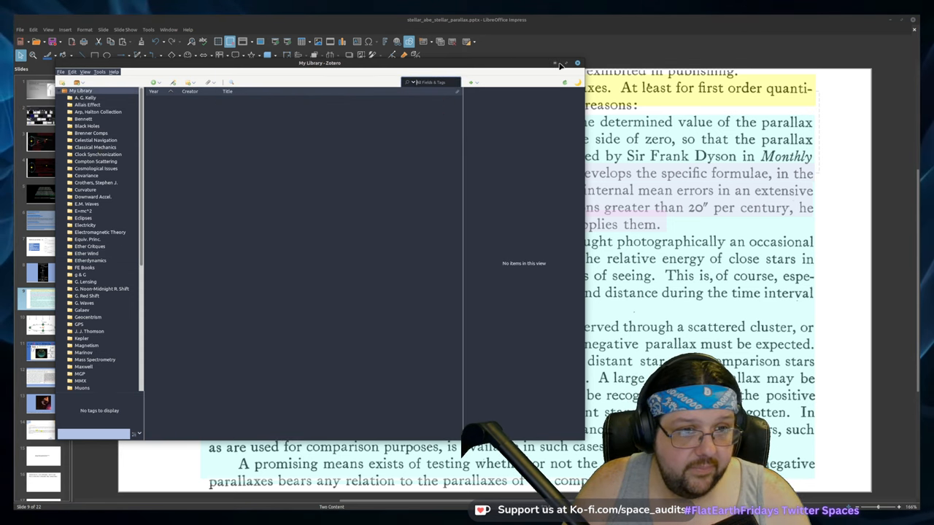
# Close Zotero to reveal the slide on three reasons parallaxes come out negative
pyautogui.click(578, 63)
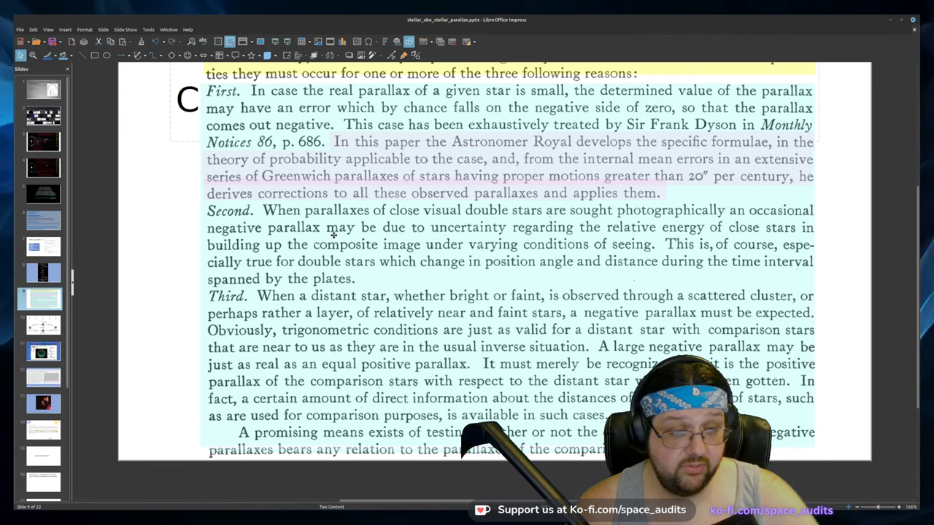
pyautogui.moveTo(454, 201)
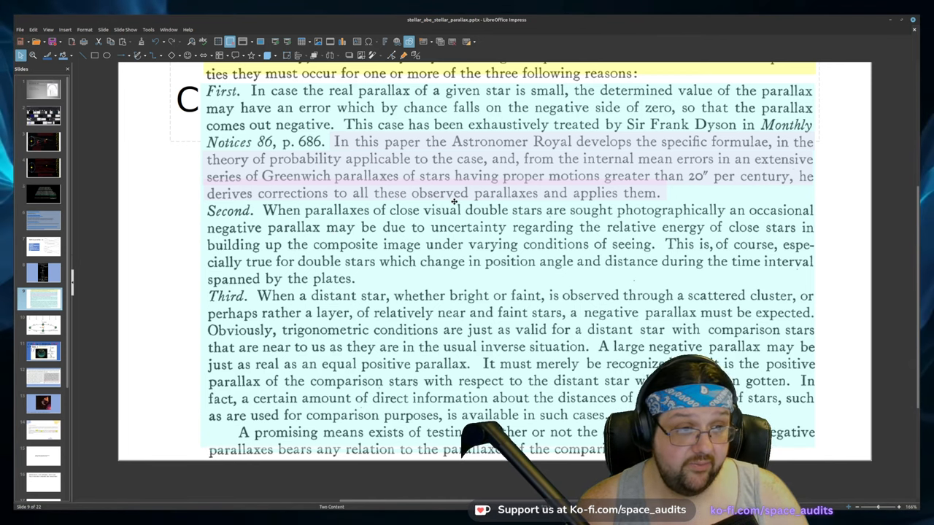
pyautogui.moveTo(163, 307)
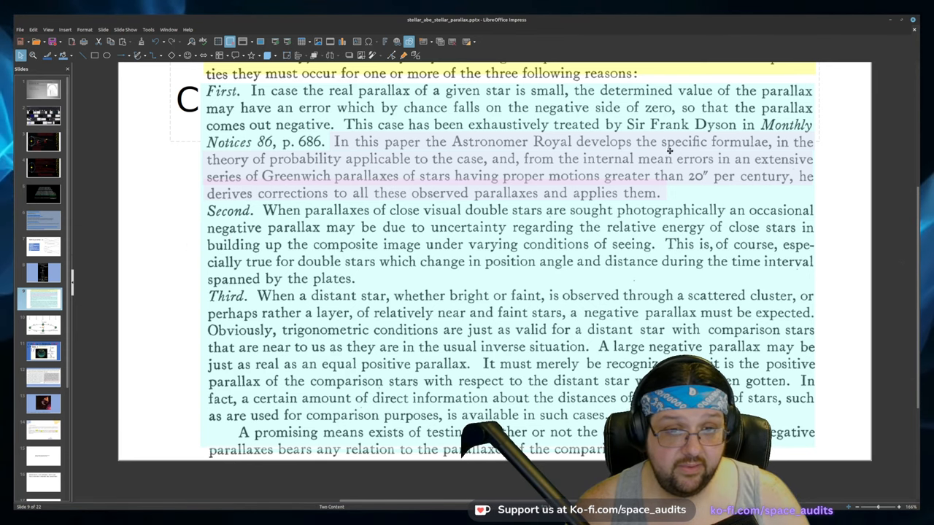
pyautogui.moveTo(666, 129)
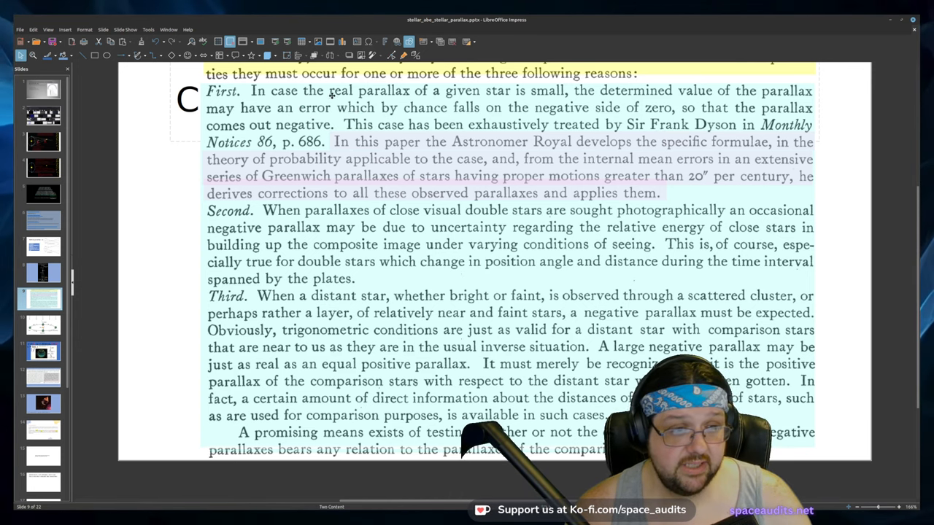
pyautogui.moveTo(639, 95)
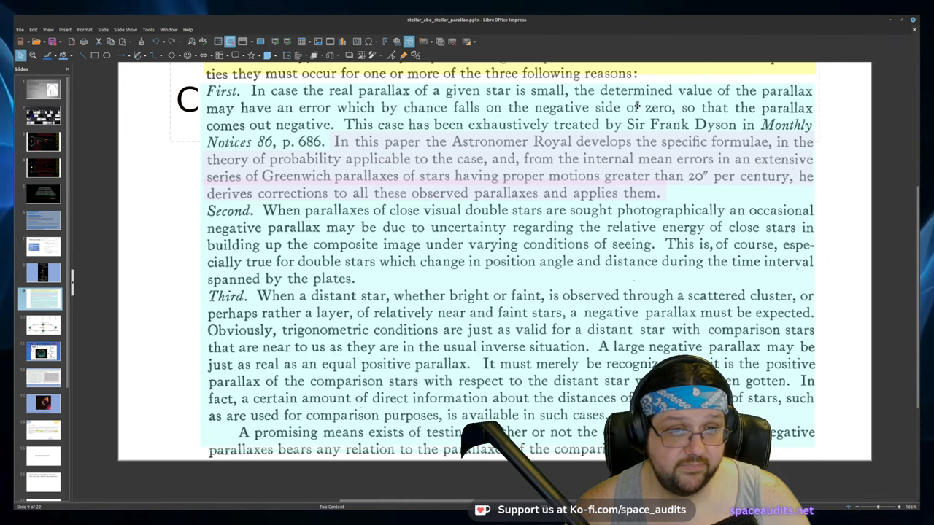
pyautogui.moveTo(389, 119)
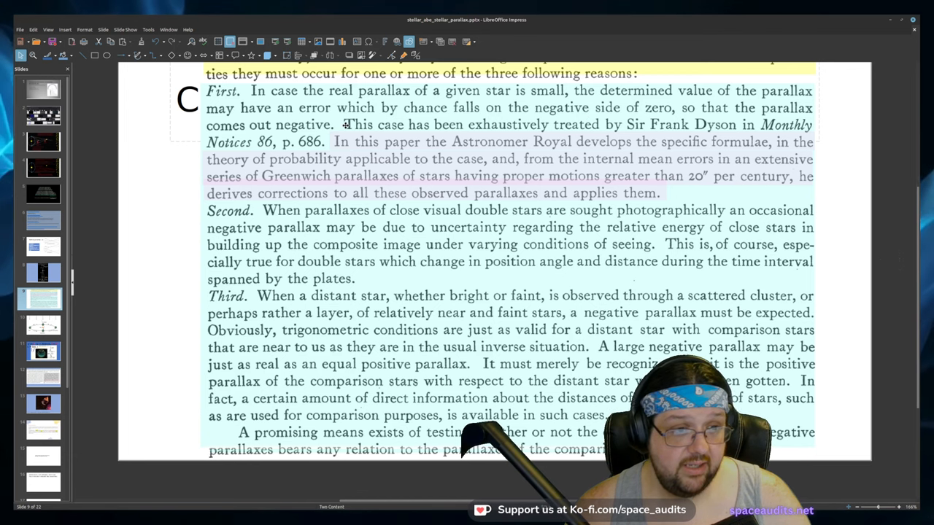
pyautogui.moveTo(462, 155)
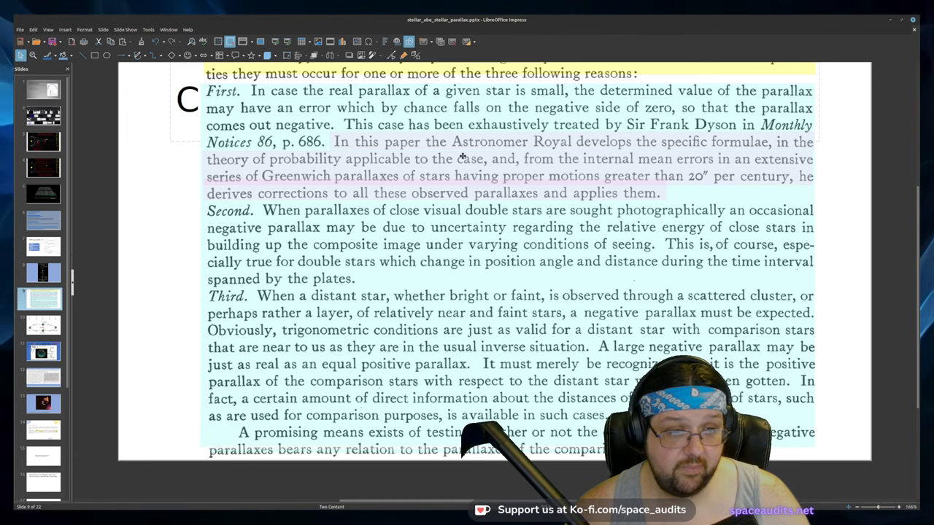
pyautogui.moveTo(534, 189)
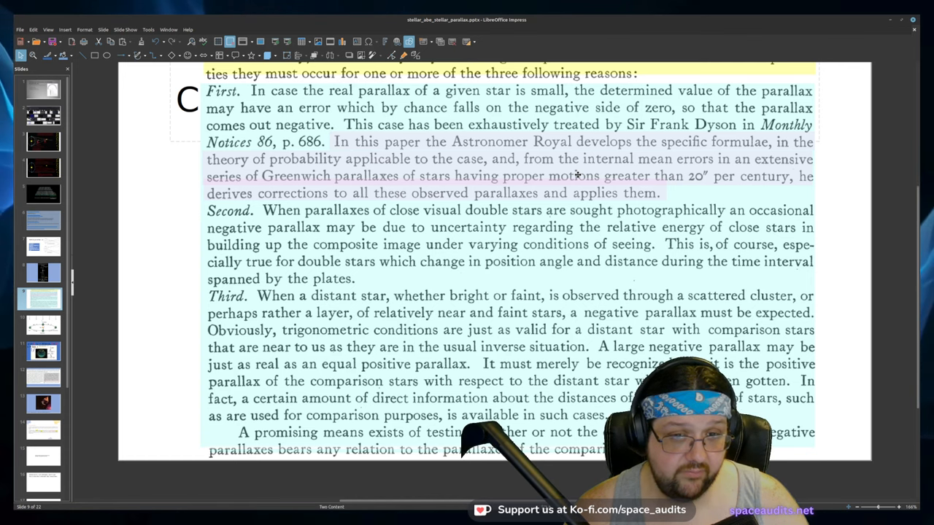
pyautogui.moveTo(572, 161)
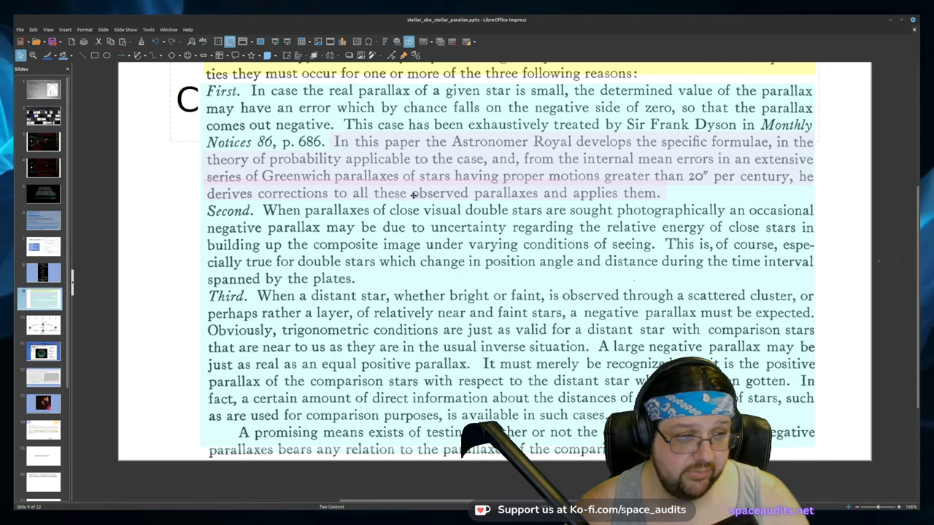
# Scroll the paper excerpt down to the Monthly Notices citation and the third reason
pyautogui.scroll(-3)
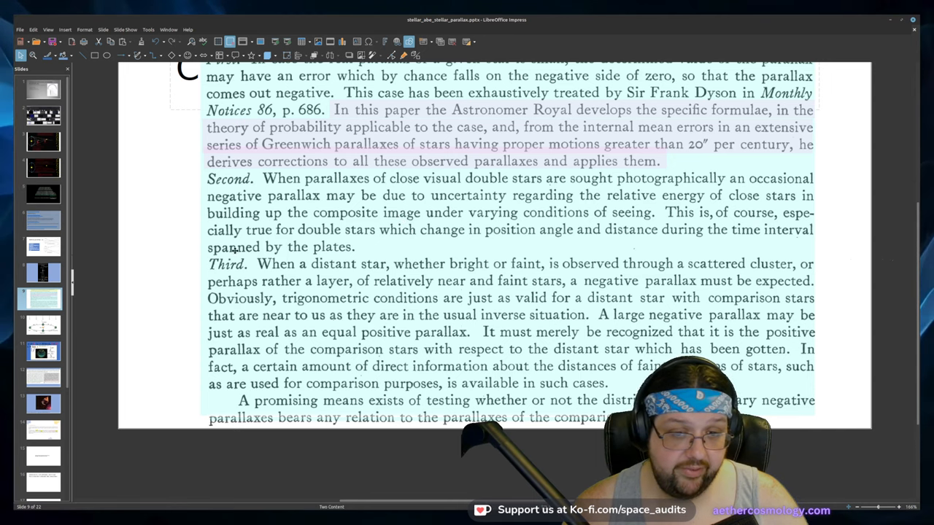
pyautogui.moveTo(415, 210)
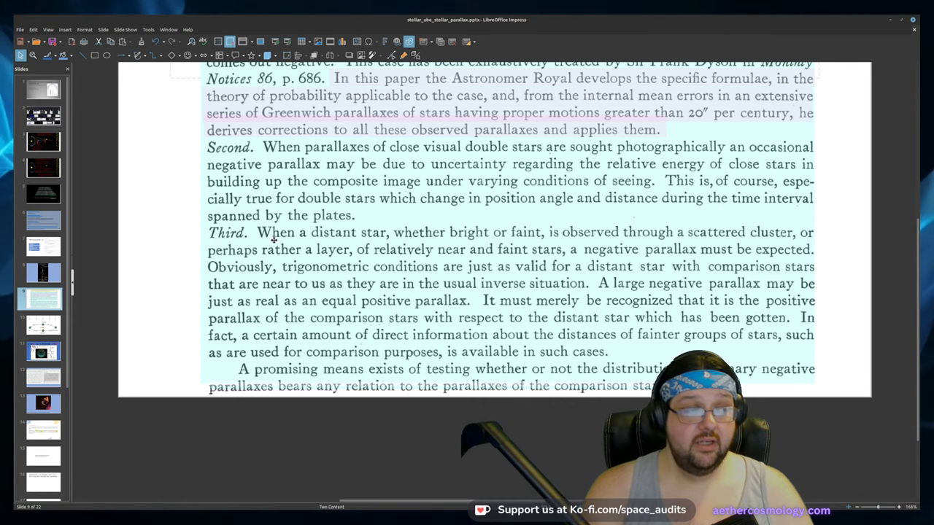
pyautogui.click(41, 140)
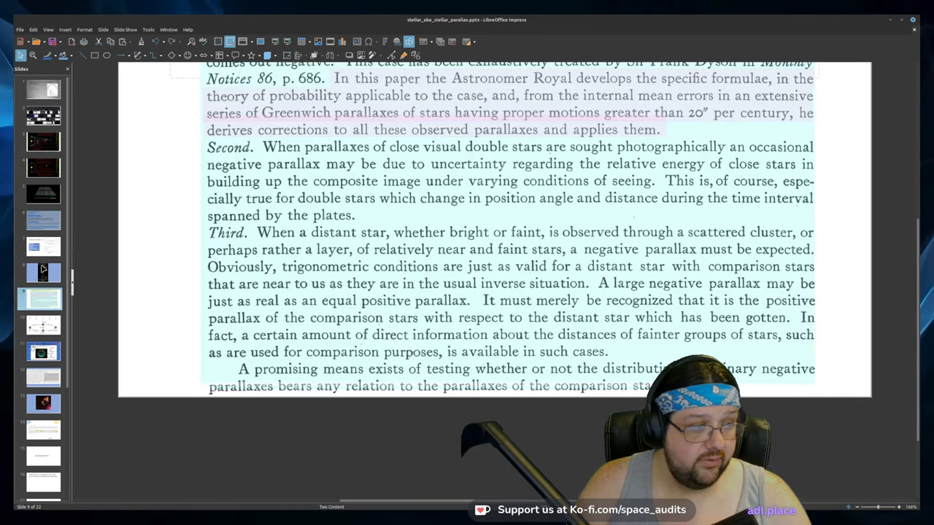
# Browse slides and land on Earth's orbit with March, June, September and December positions
pyautogui.click(43, 140)
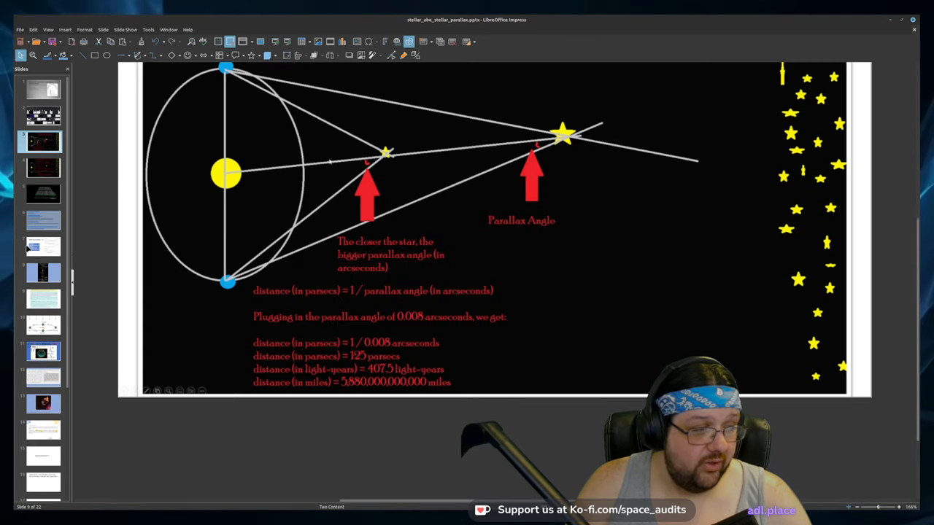
pyautogui.click(41, 351)
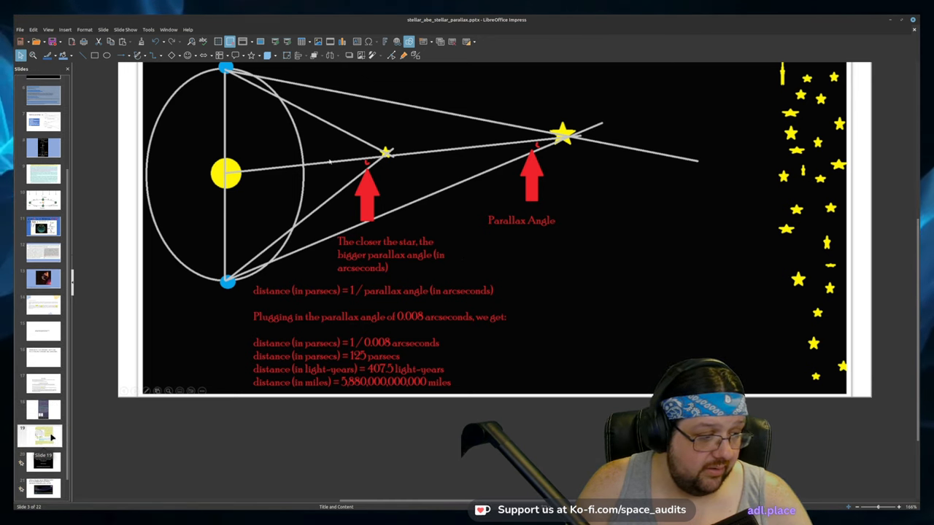
pyautogui.click(42, 245)
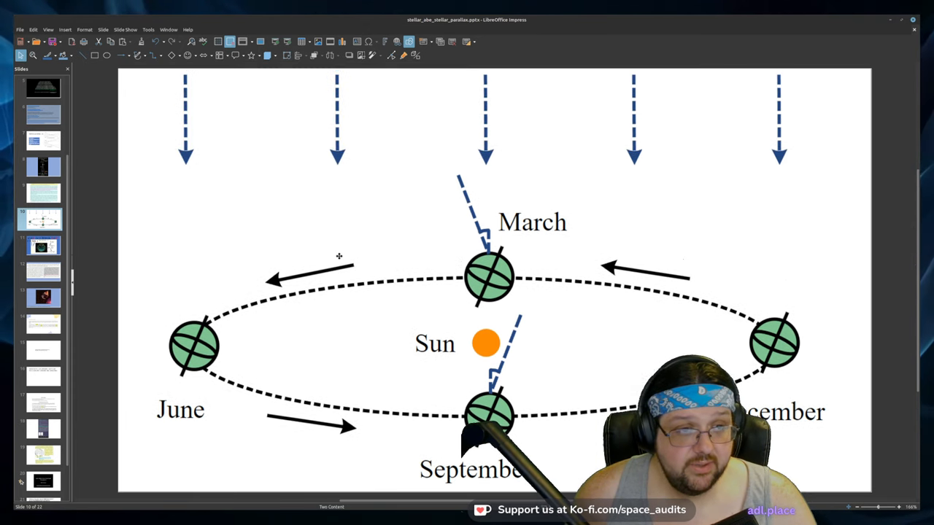
pyautogui.moveTo(453, 96)
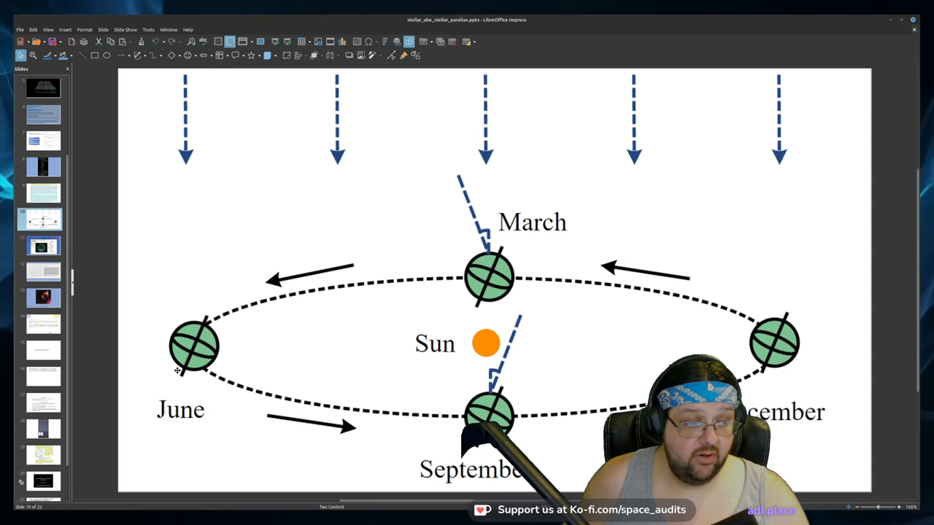
pyautogui.moveTo(418, 238)
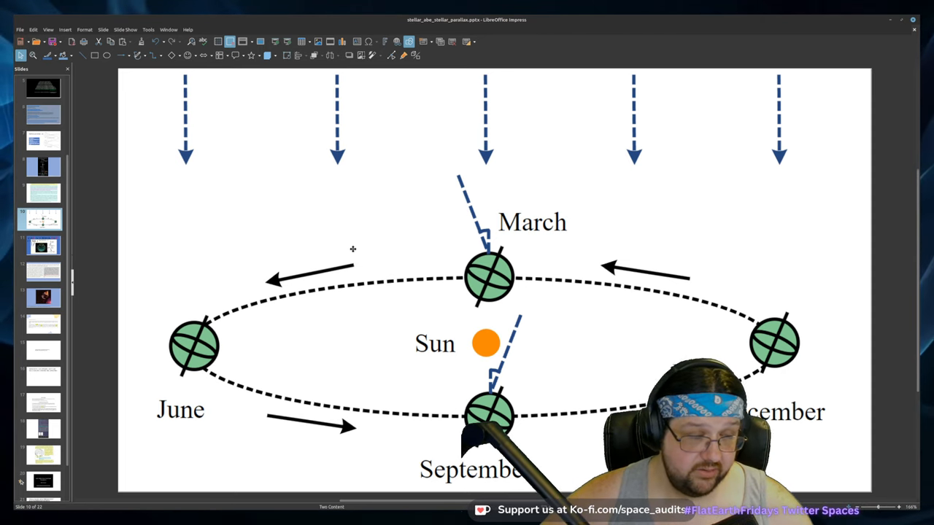
pyautogui.moveTo(446, 242)
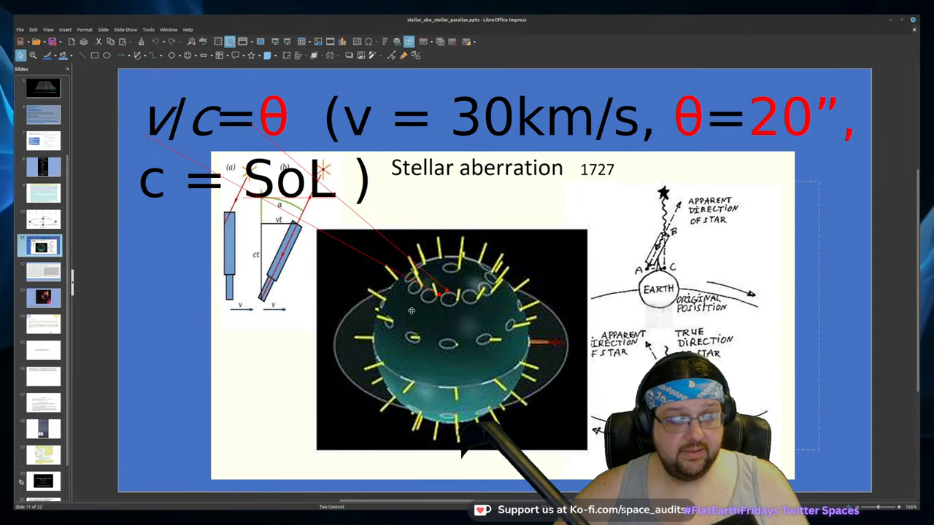
pyautogui.moveTo(520, 234)
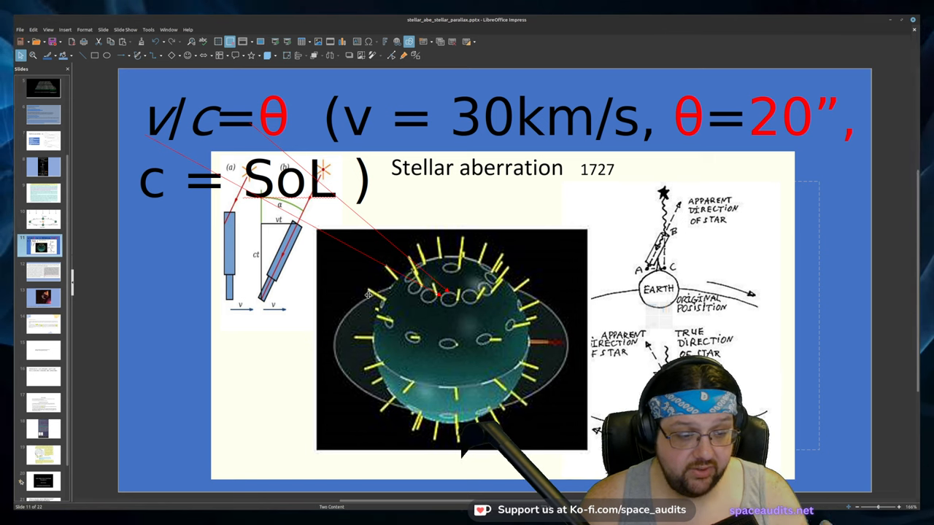
pyautogui.moveTo(449, 338)
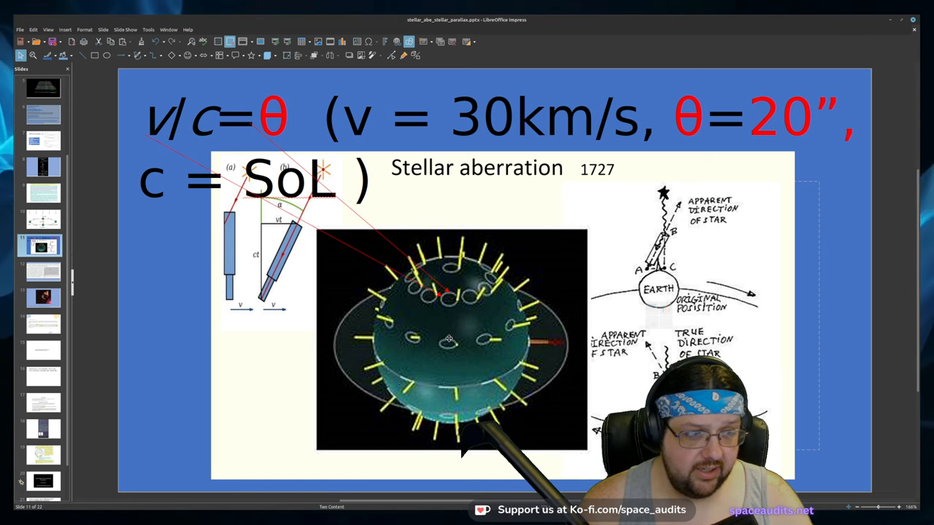
pyautogui.moveTo(432, 361)
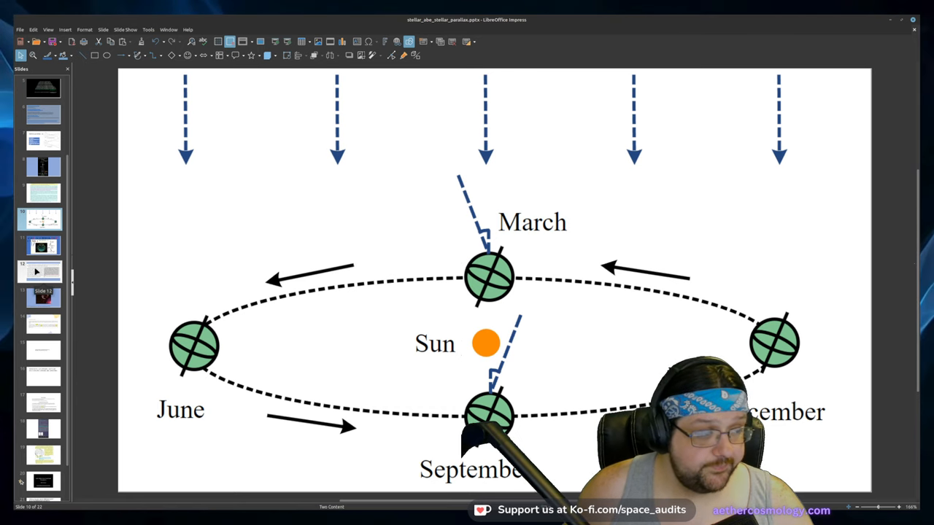
# Return to the stellar aberration slide with the Zotero library in front
pyautogui.click(43, 245)
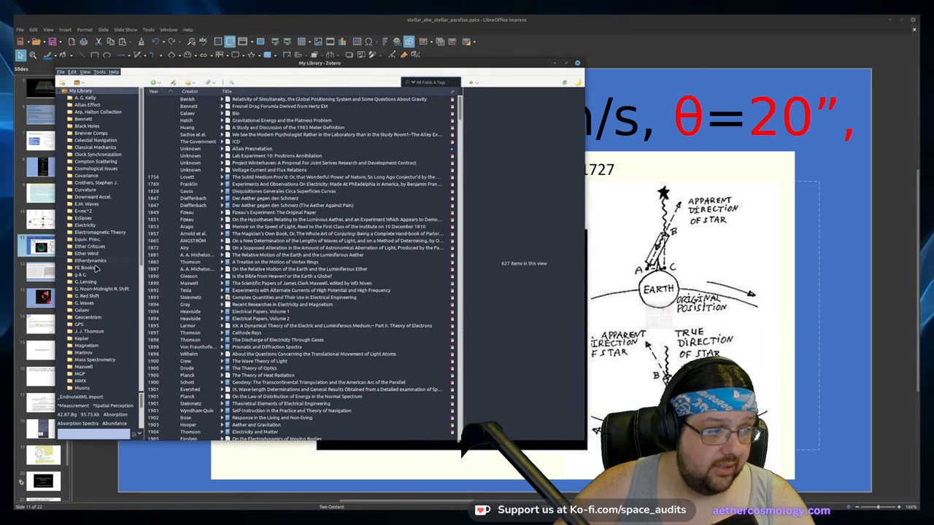
# Switch Zotero collections and show details of the paper on translational movement of light waves
pyautogui.click(86, 254)
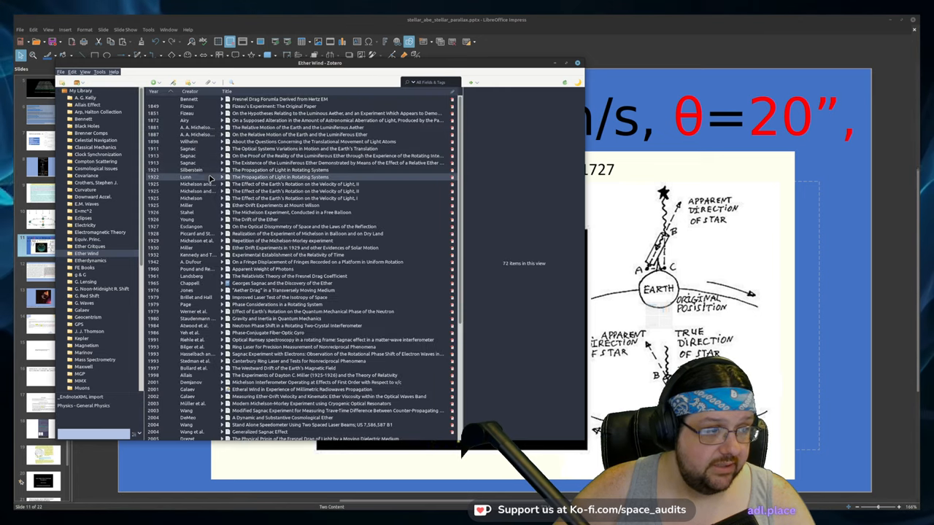
pyautogui.click(299, 140)
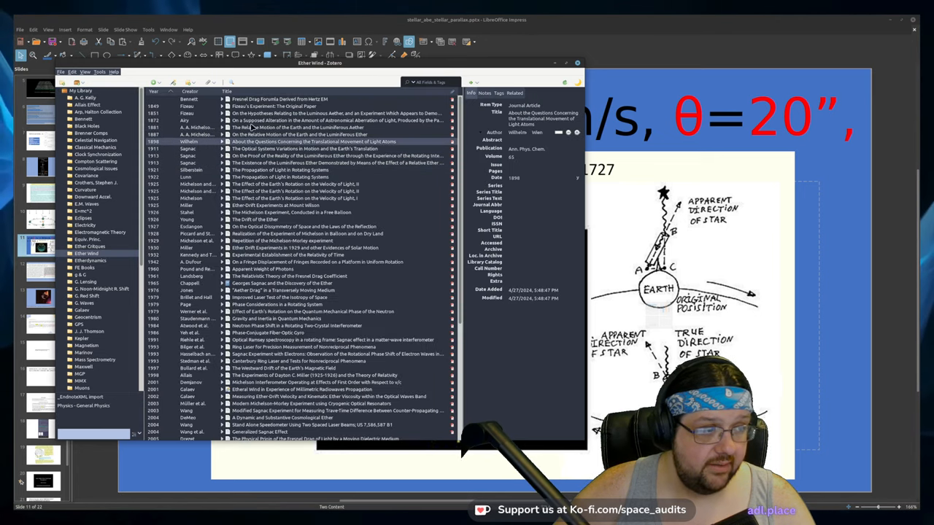
pyautogui.moveTo(556, 66)
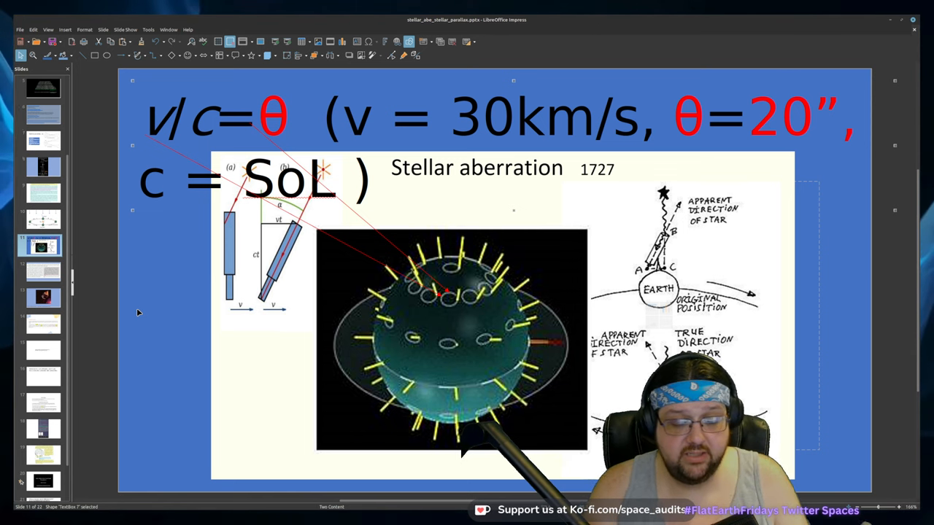
pyautogui.moveTo(391, 243)
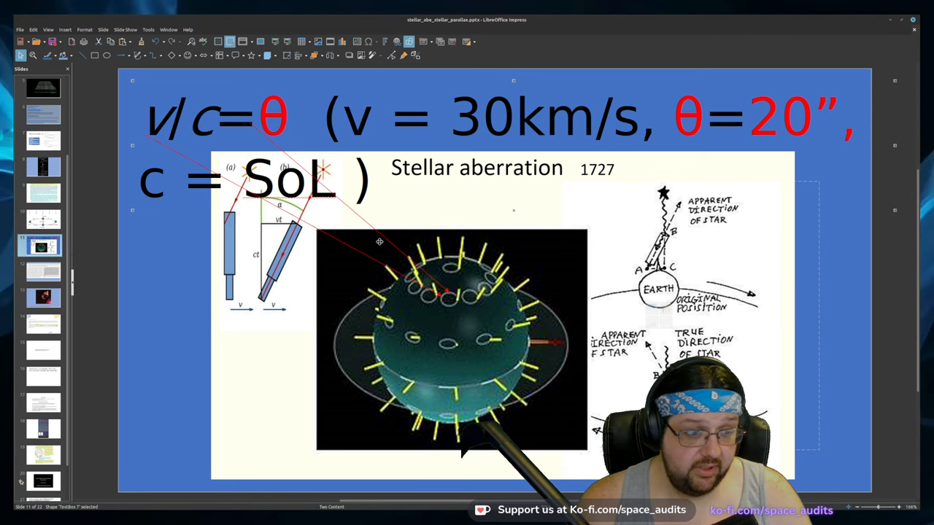
pyautogui.moveTo(445, 283)
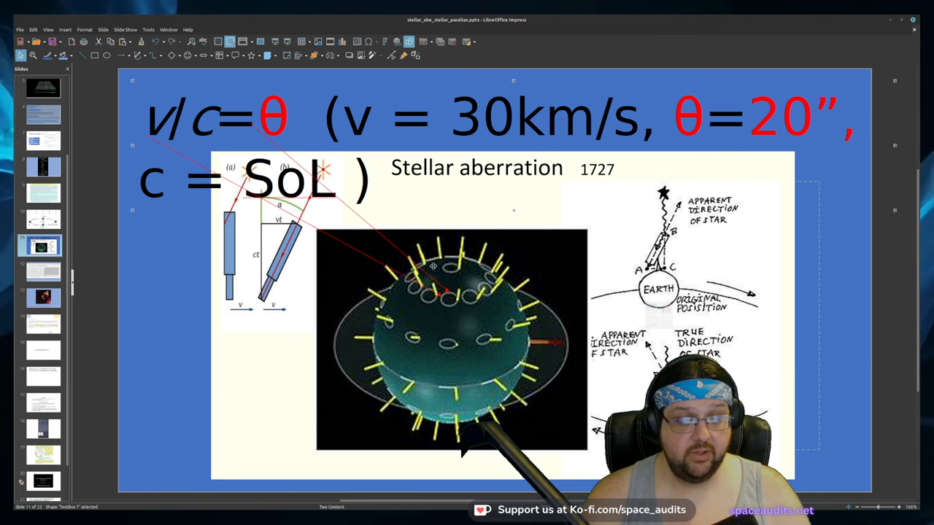
pyautogui.moveTo(446, 295)
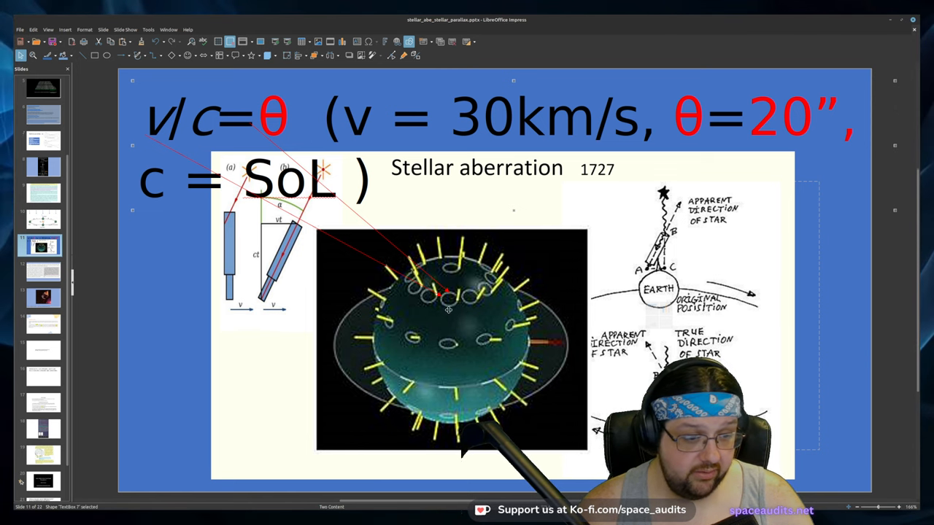
pyautogui.moveTo(202, 321)
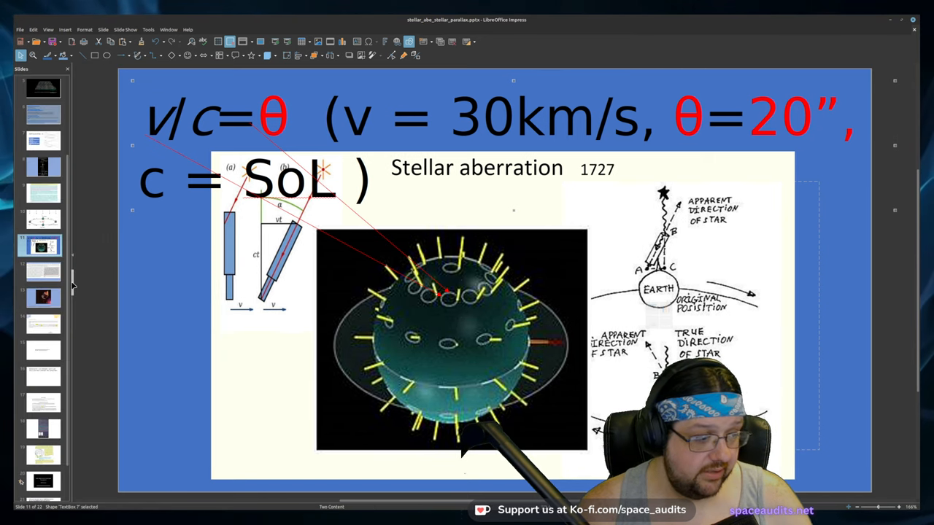
pyautogui.scroll(-3)
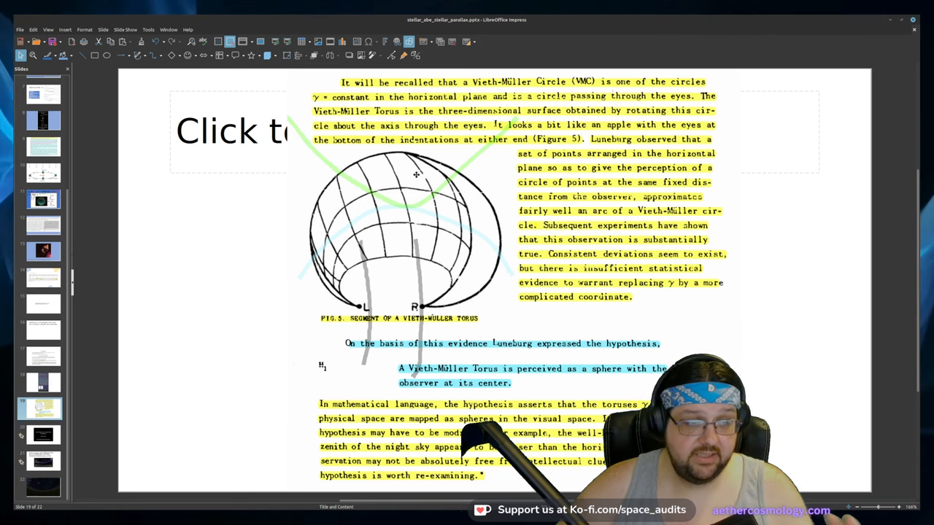
pyautogui.moveTo(372, 254)
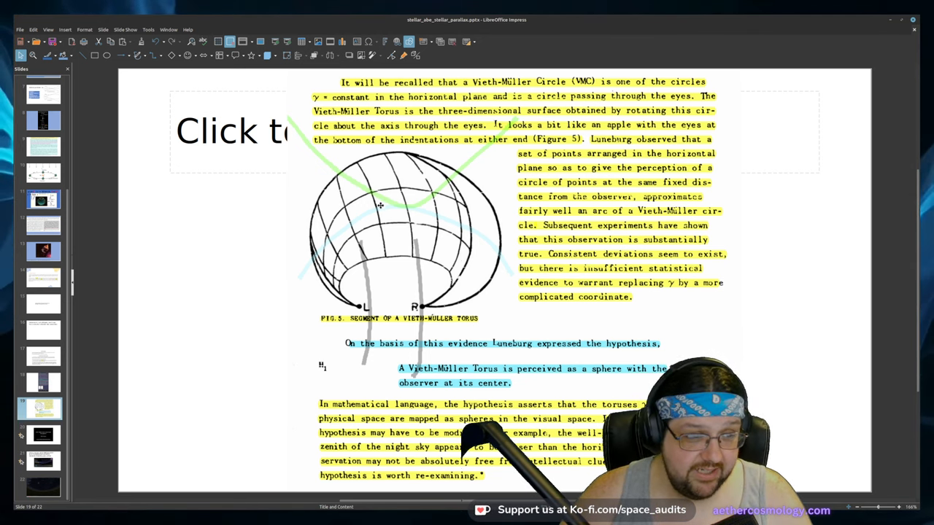
pyautogui.moveTo(387, 230)
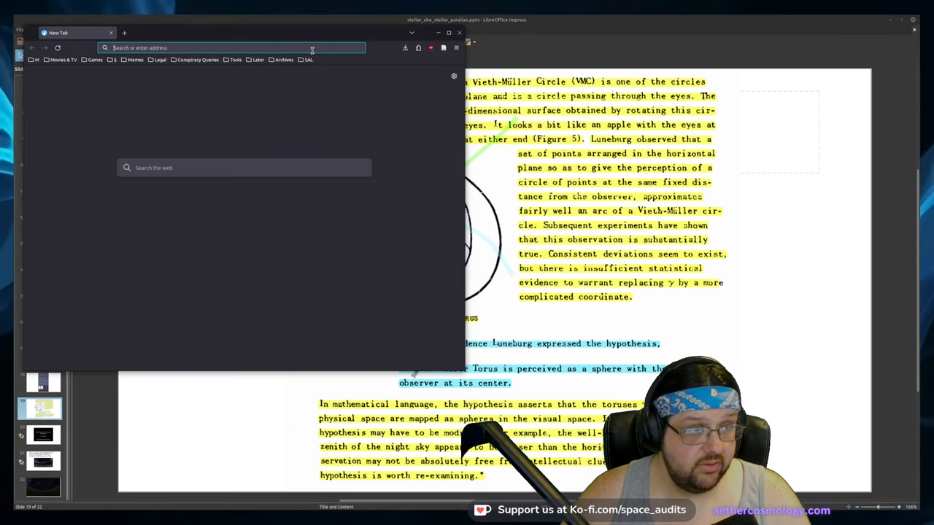
# Load adl.pl, search 69 and read the 69 Miles Per Degree page down to the ray diagrams
pyautogui.write('adl.pl')
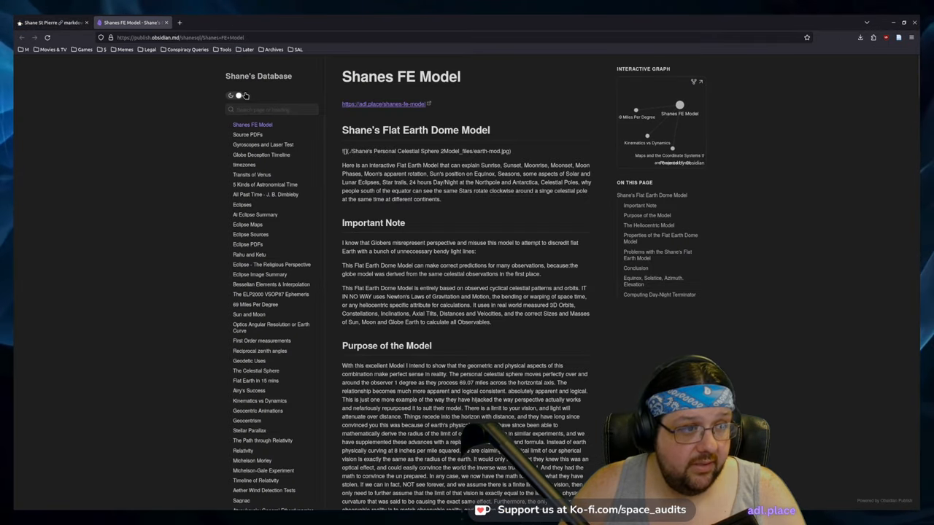
pyautogui.write('69')
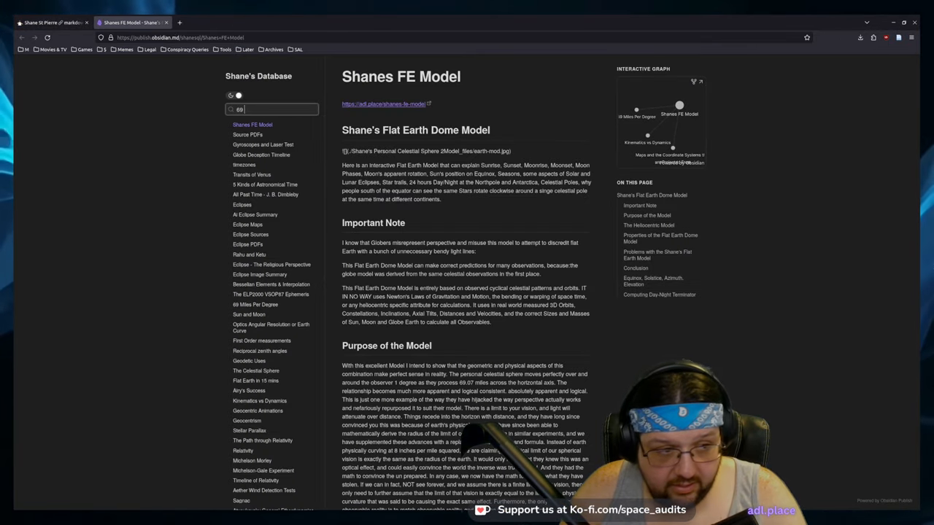
pyautogui.click(254, 305)
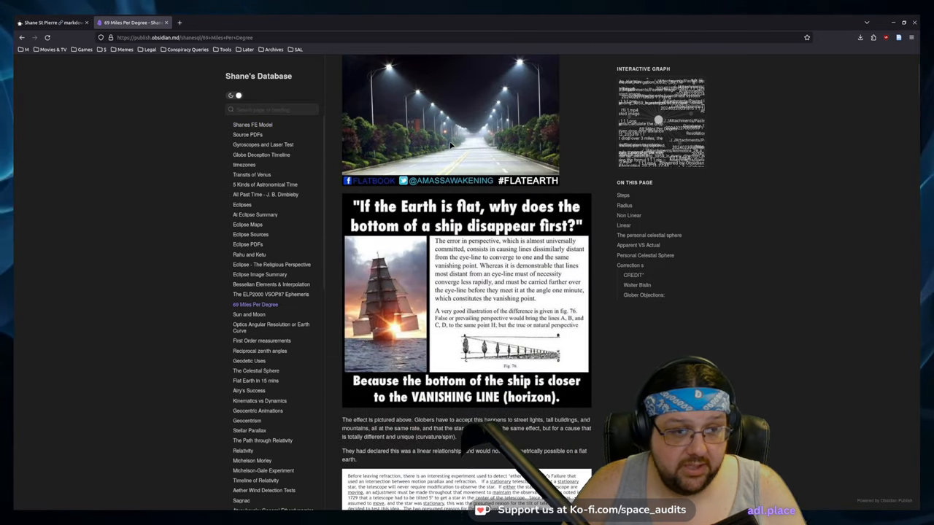
pyautogui.scroll(-3)
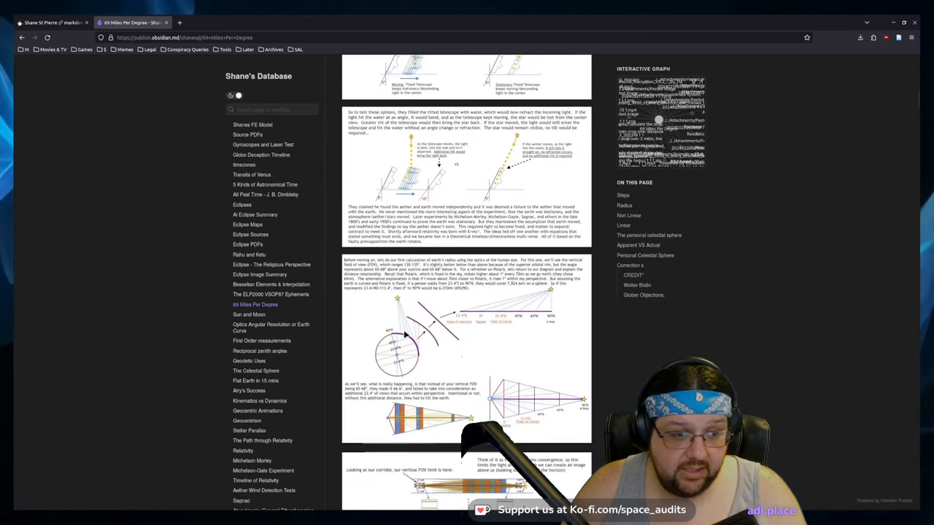
pyautogui.moveTo(479, 188)
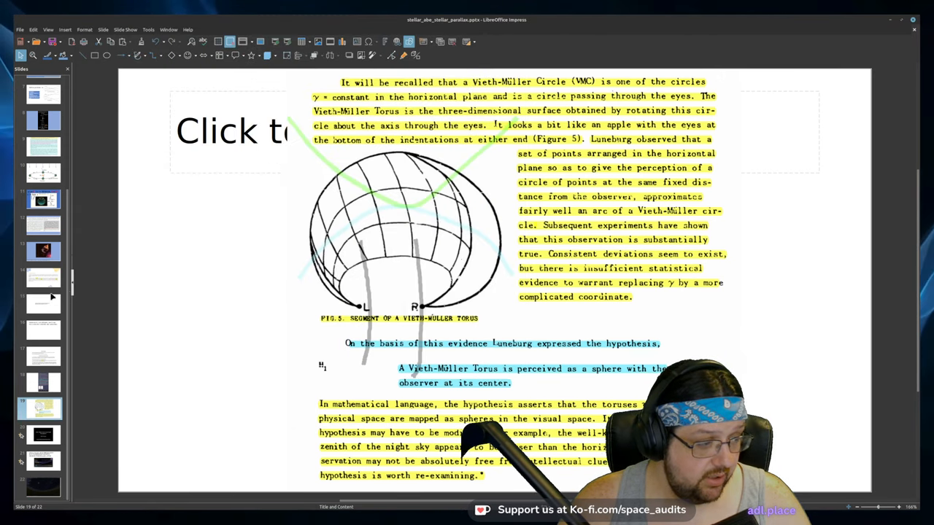
# Show the Vieth–Müller circles video slide, then return to the Earth orbit diagram slide
pyautogui.click(40, 435)
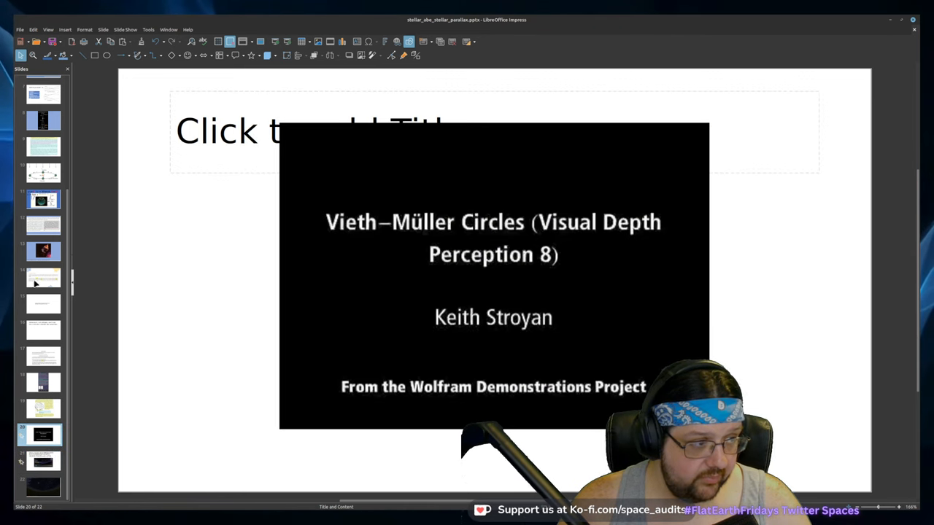
pyautogui.click(43, 172)
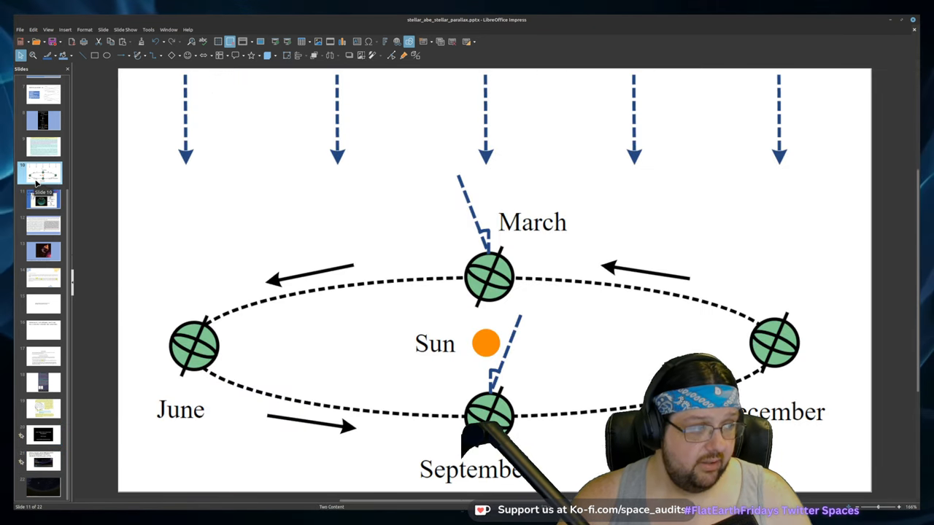
# Switch to the Airy's Success canvas and select the 30 km/s Earth graphic
pyautogui.click(41, 198)
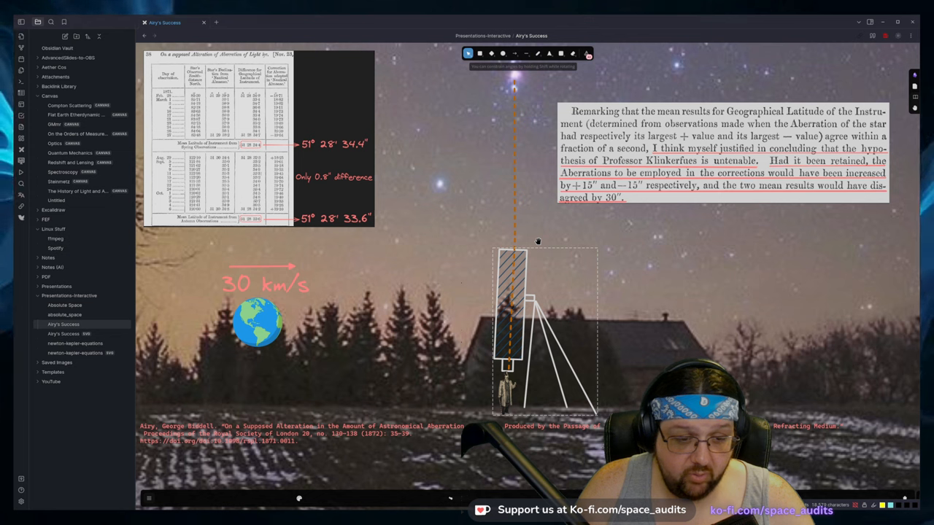
pyautogui.click(259, 321)
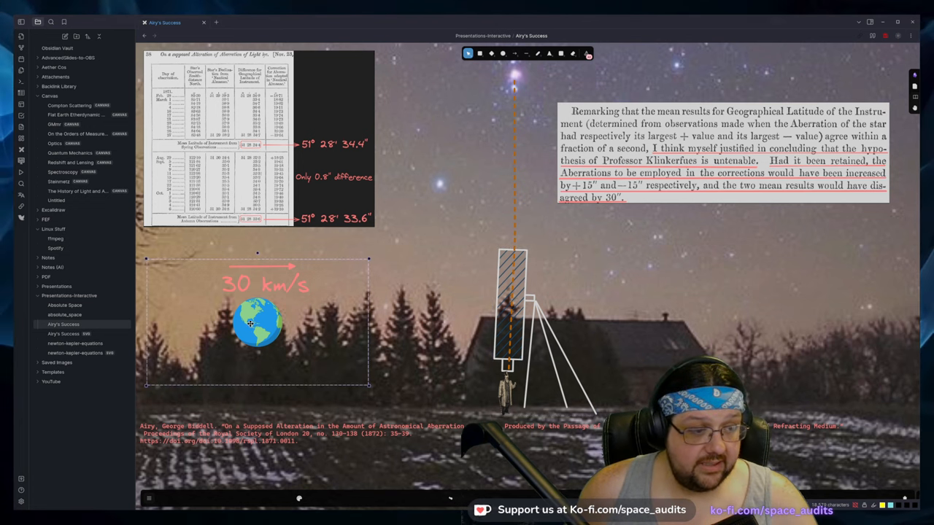
# Move the 30 km/s Earth graphic slightly right, nearer the telescope
pyautogui.moveTo(257, 324); pyautogui.dragTo(406, 322)
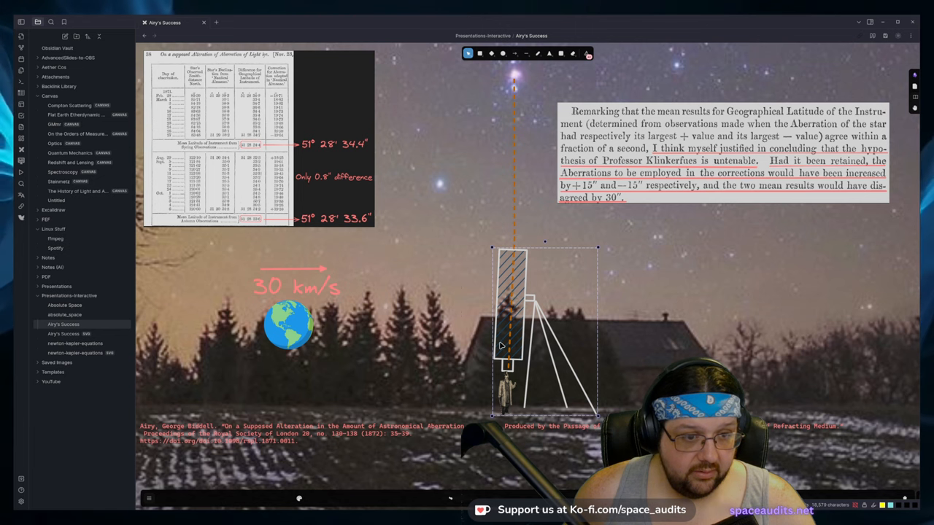
# Select the telescope drawing to fill its tube solid blue
pyautogui.click(502, 345)
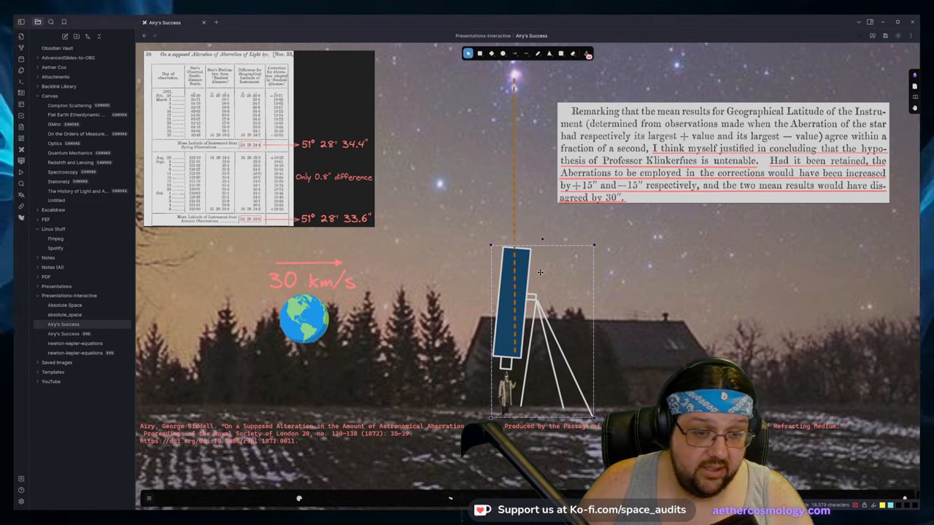
pyautogui.moveTo(504, 328)
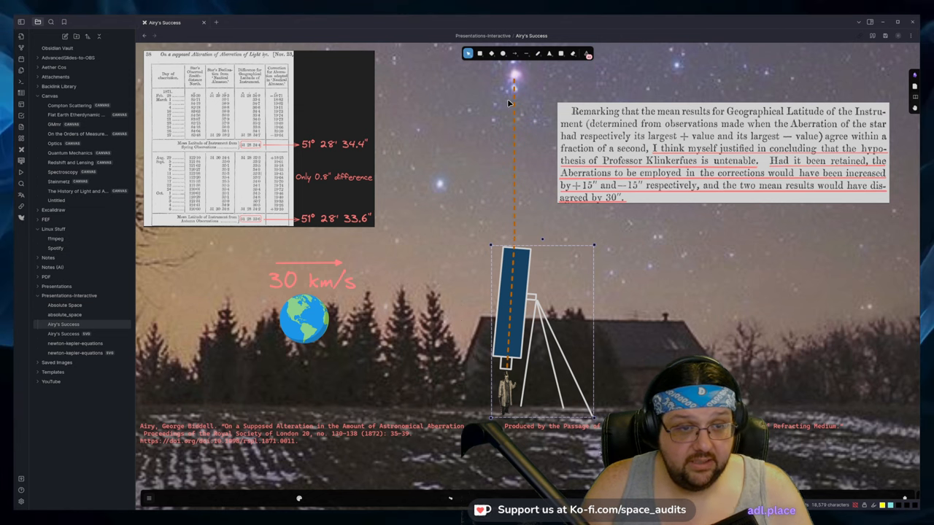
pyautogui.moveTo(519, 216)
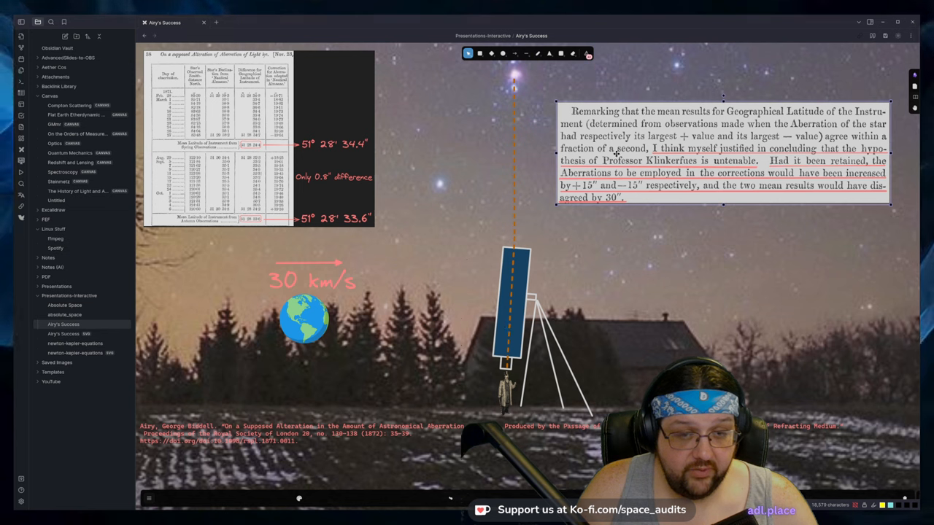
pyautogui.moveTo(645, 193)
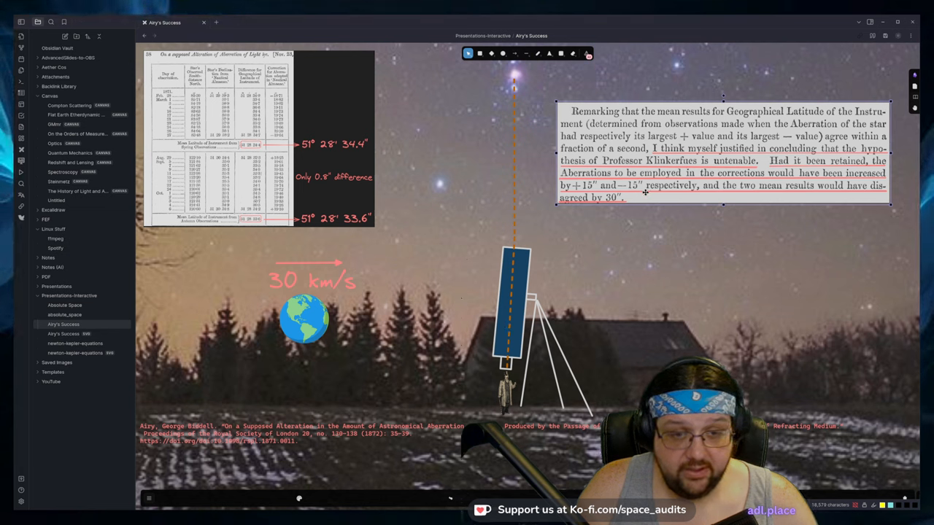
pyautogui.moveTo(647, 159)
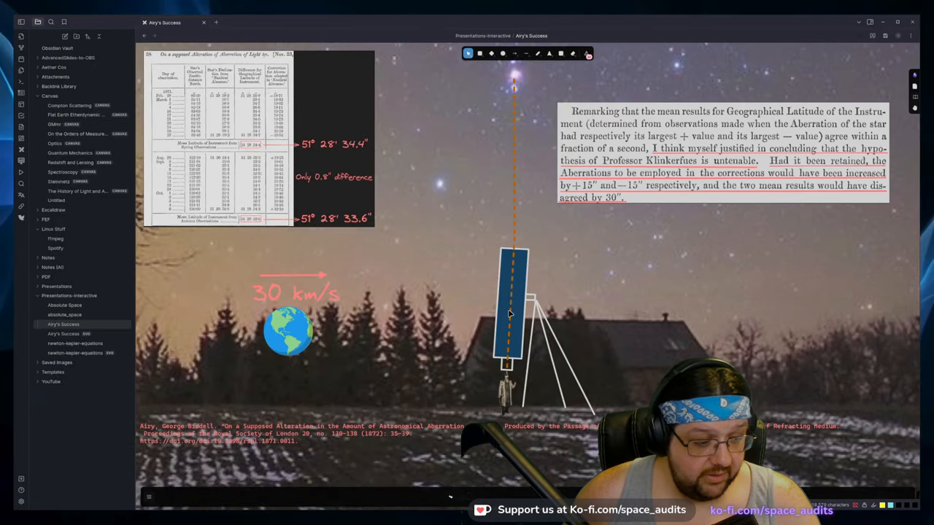
pyautogui.moveTo(572, 306)
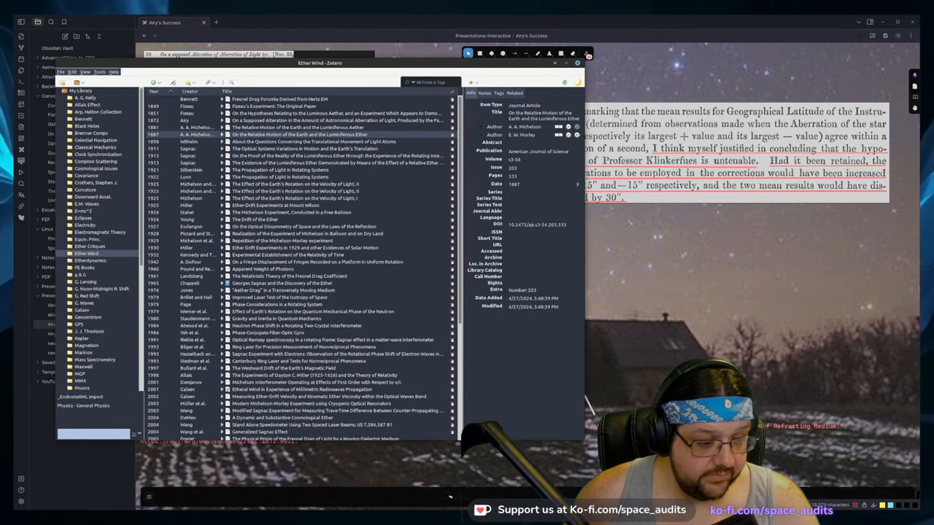
# Open the Michelson 1887 relative-motion paper's PDF from Zotero in Okular
pyautogui.click(299, 134)
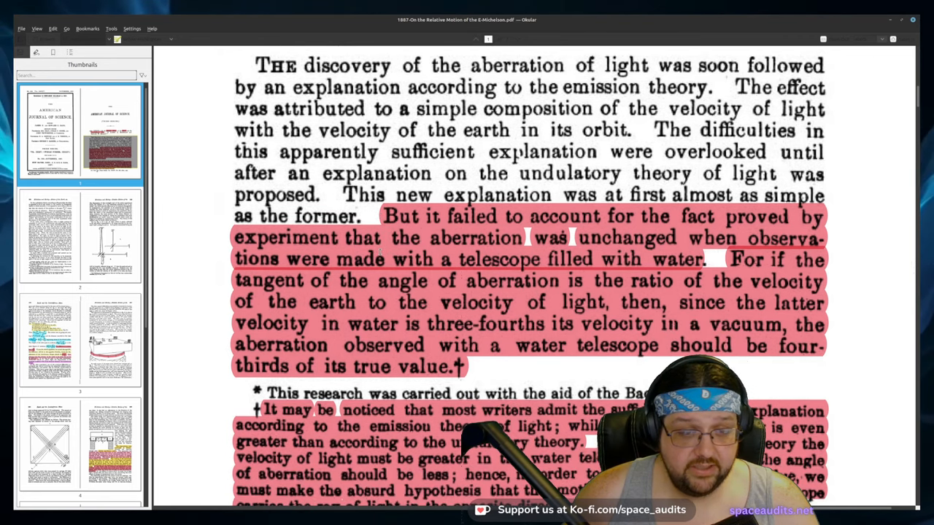
# Scroll down to the highlighted water-telescope passage and its November 1887 emission-theory footnote
pyautogui.scroll(-3)
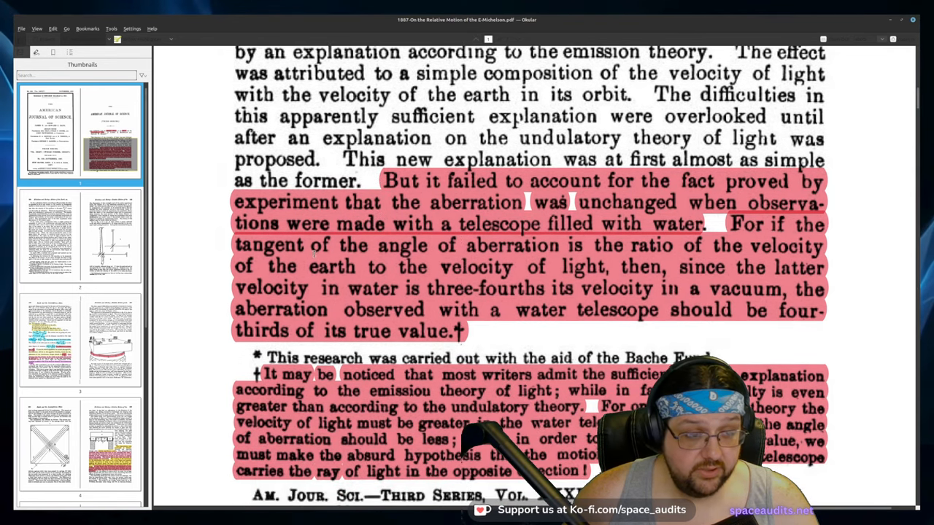
pyautogui.scroll(-3)
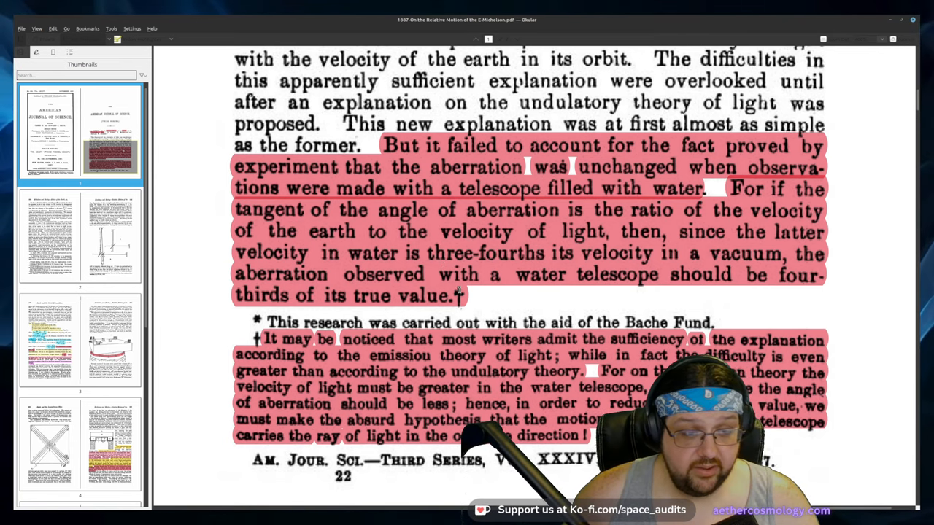
pyautogui.scroll(-3)
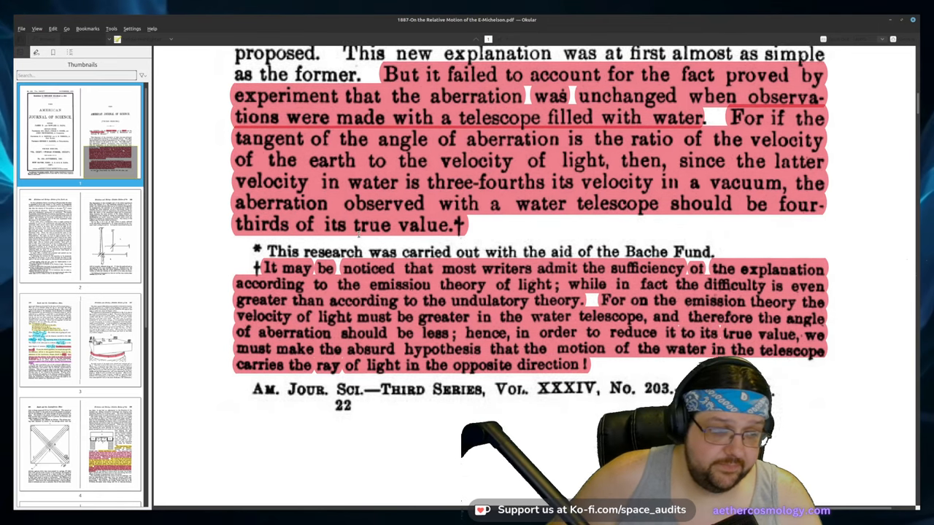
pyautogui.scroll(-3)
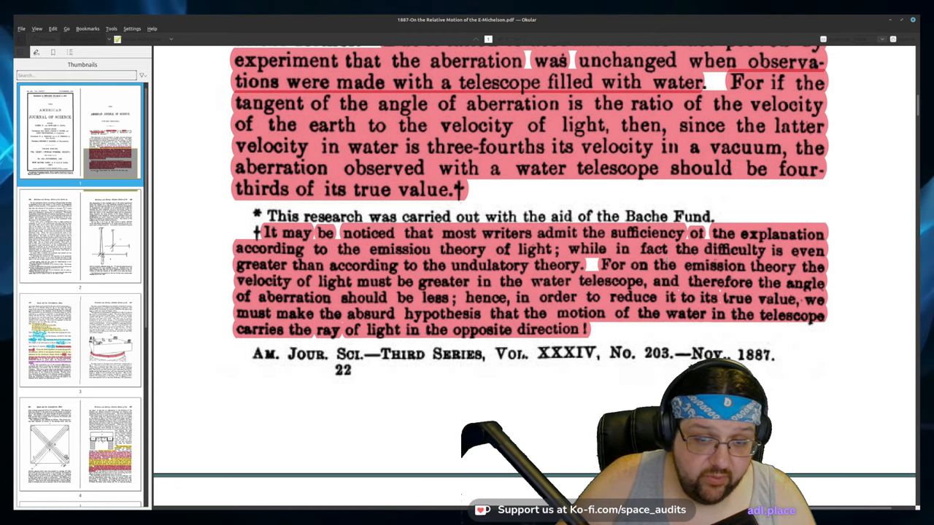
pyautogui.moveTo(400, 281)
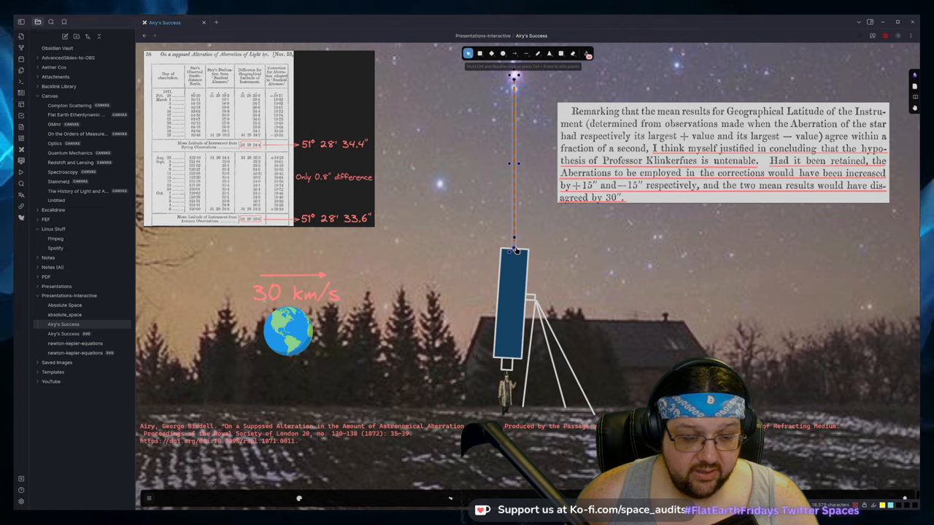
pyautogui.moveTo(509, 315)
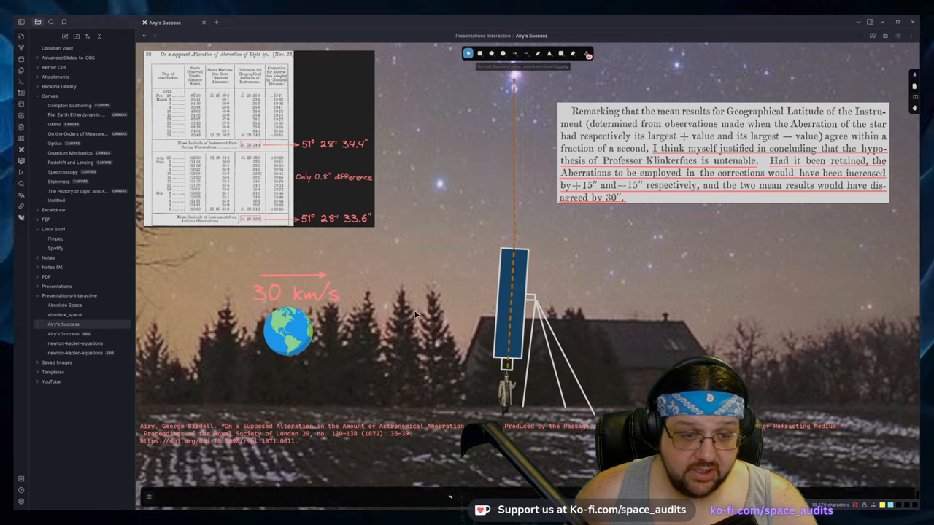
pyautogui.click(516, 313)
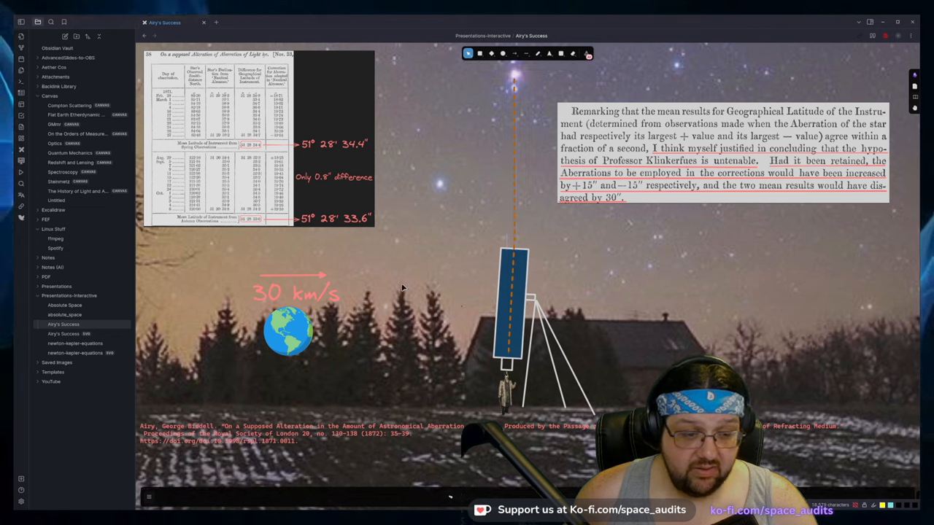
pyautogui.click(513, 302)
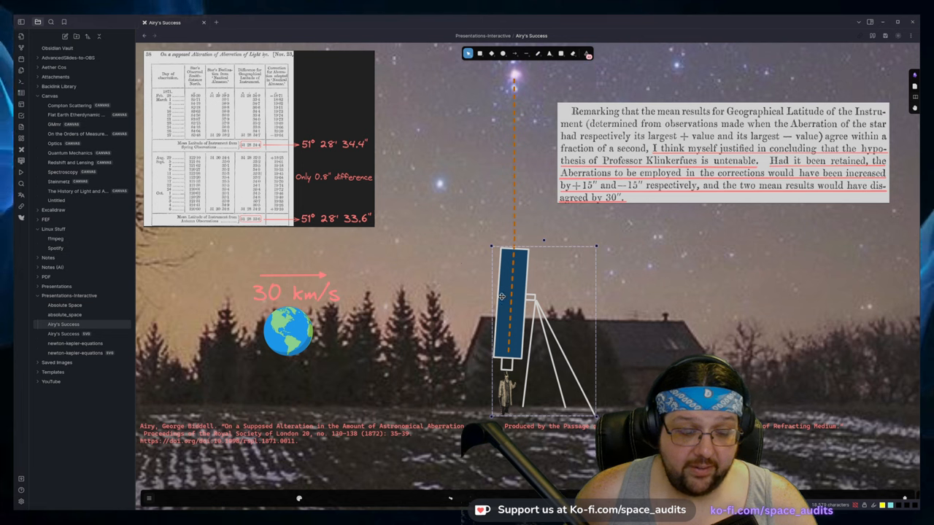
pyautogui.moveTo(509, 262)
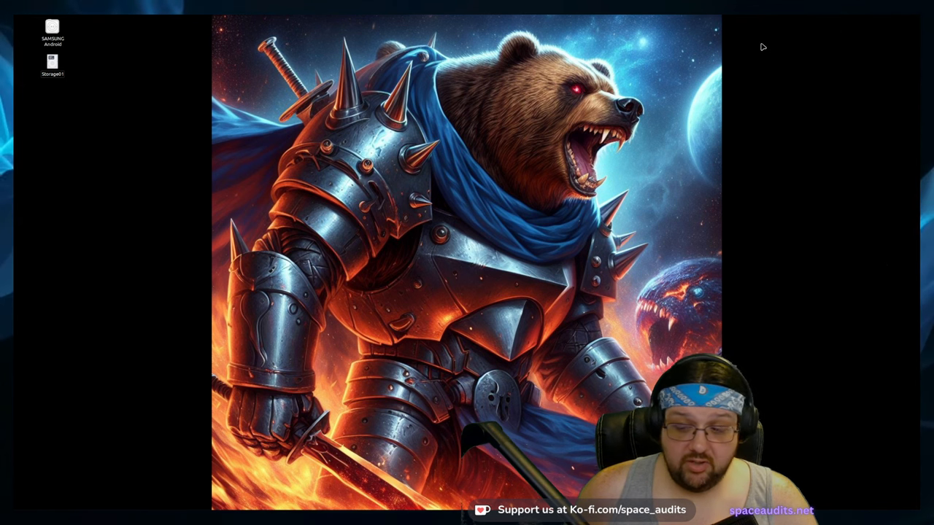
pyautogui.moveTo(625, 82)
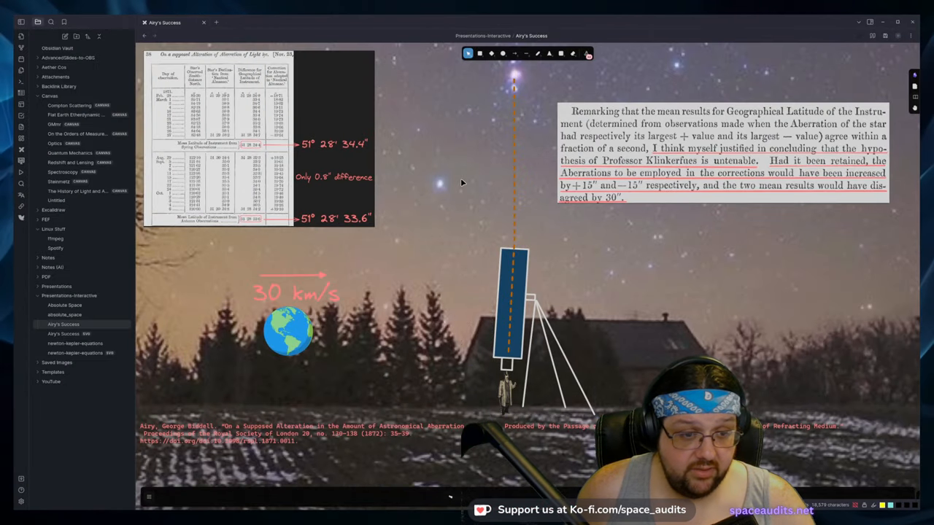
pyautogui.click(513, 299)
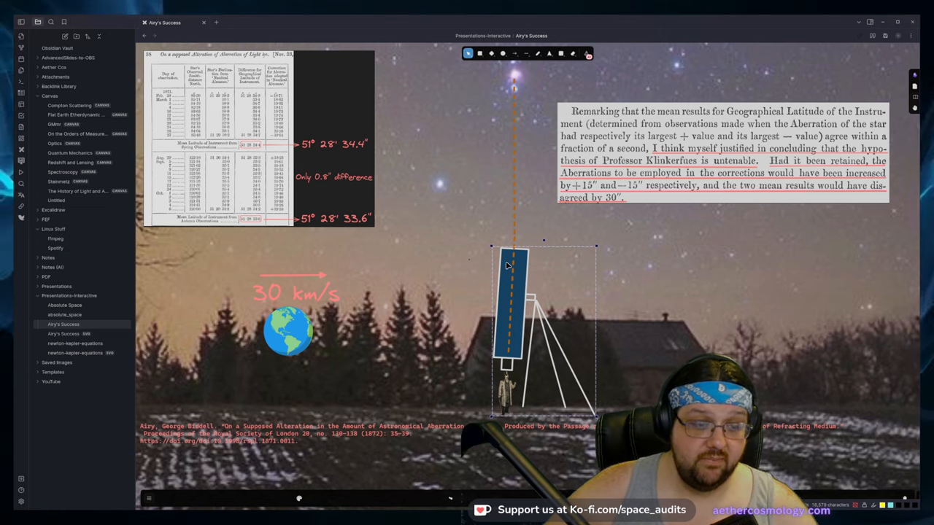
pyautogui.moveTo(452, 259)
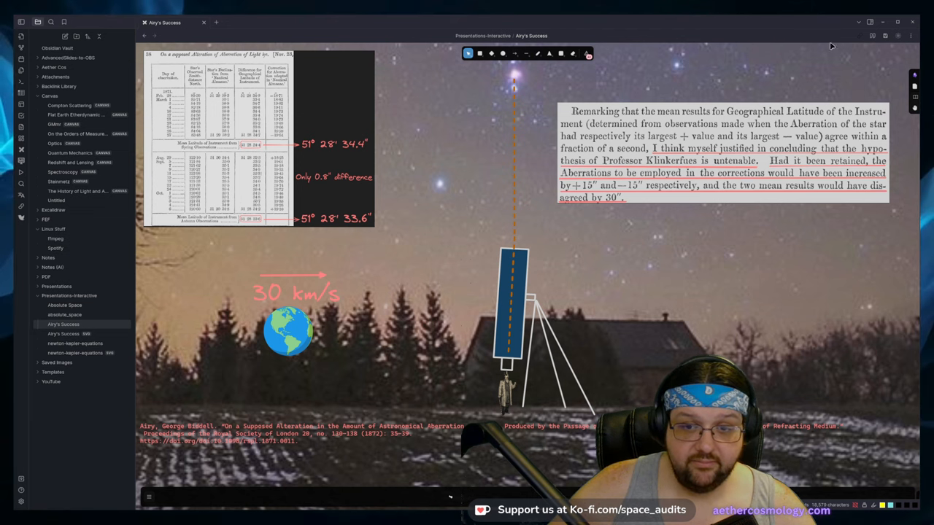
pyautogui.moveTo(706, 245)
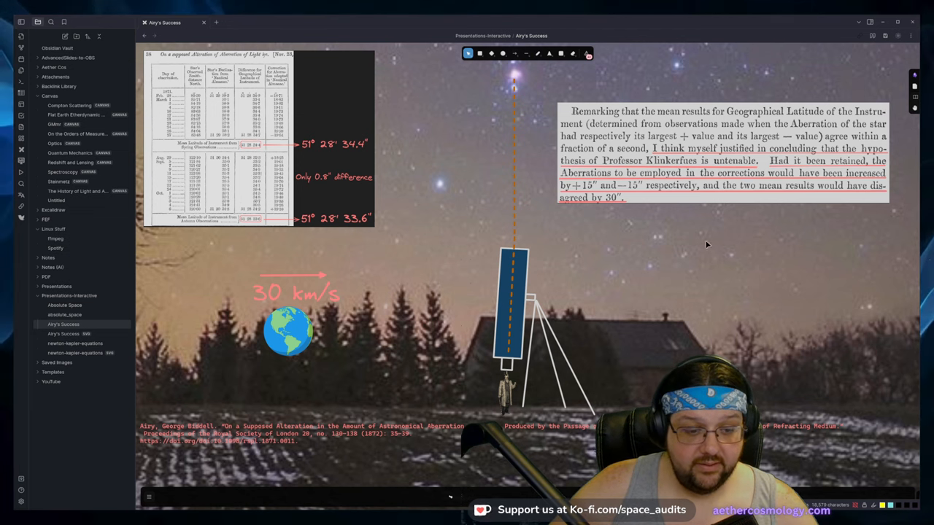
pyautogui.moveTo(431, 348)
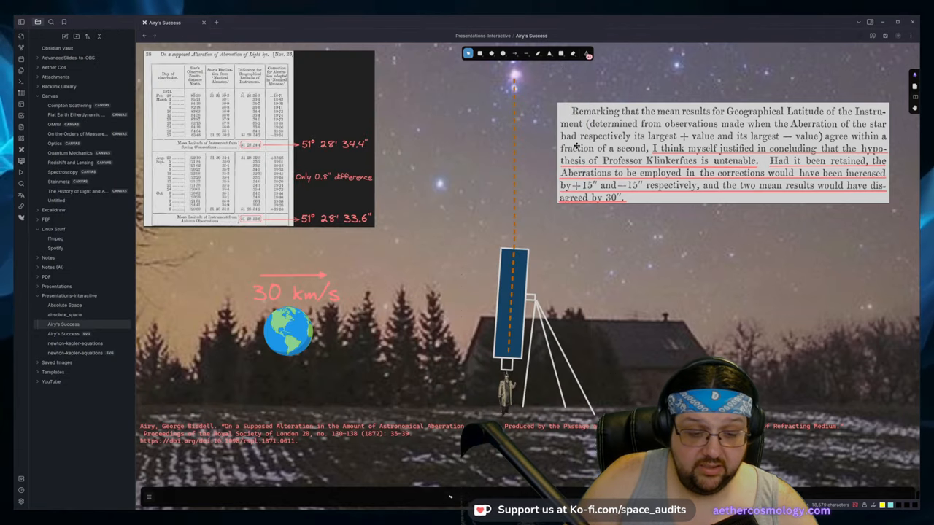
pyautogui.moveTo(347, 398)
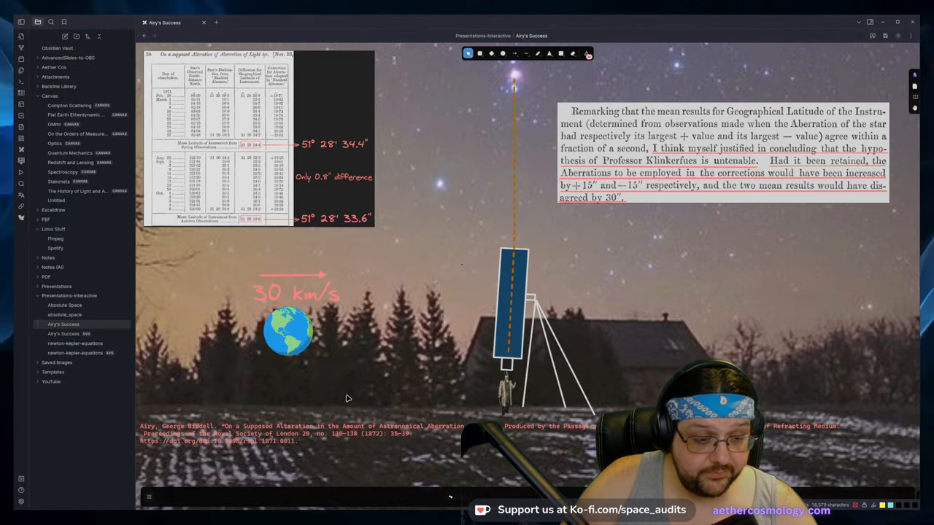